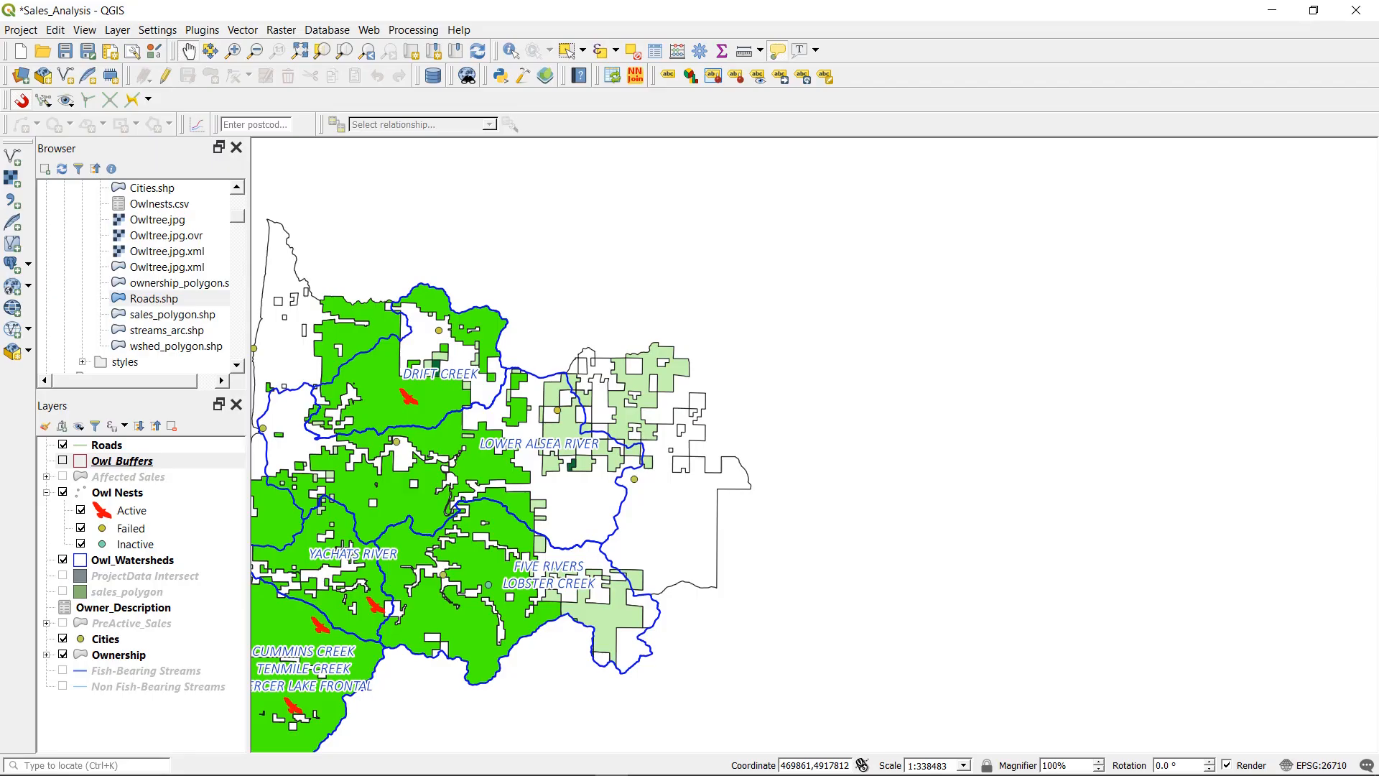
mouse_move(483, 467)
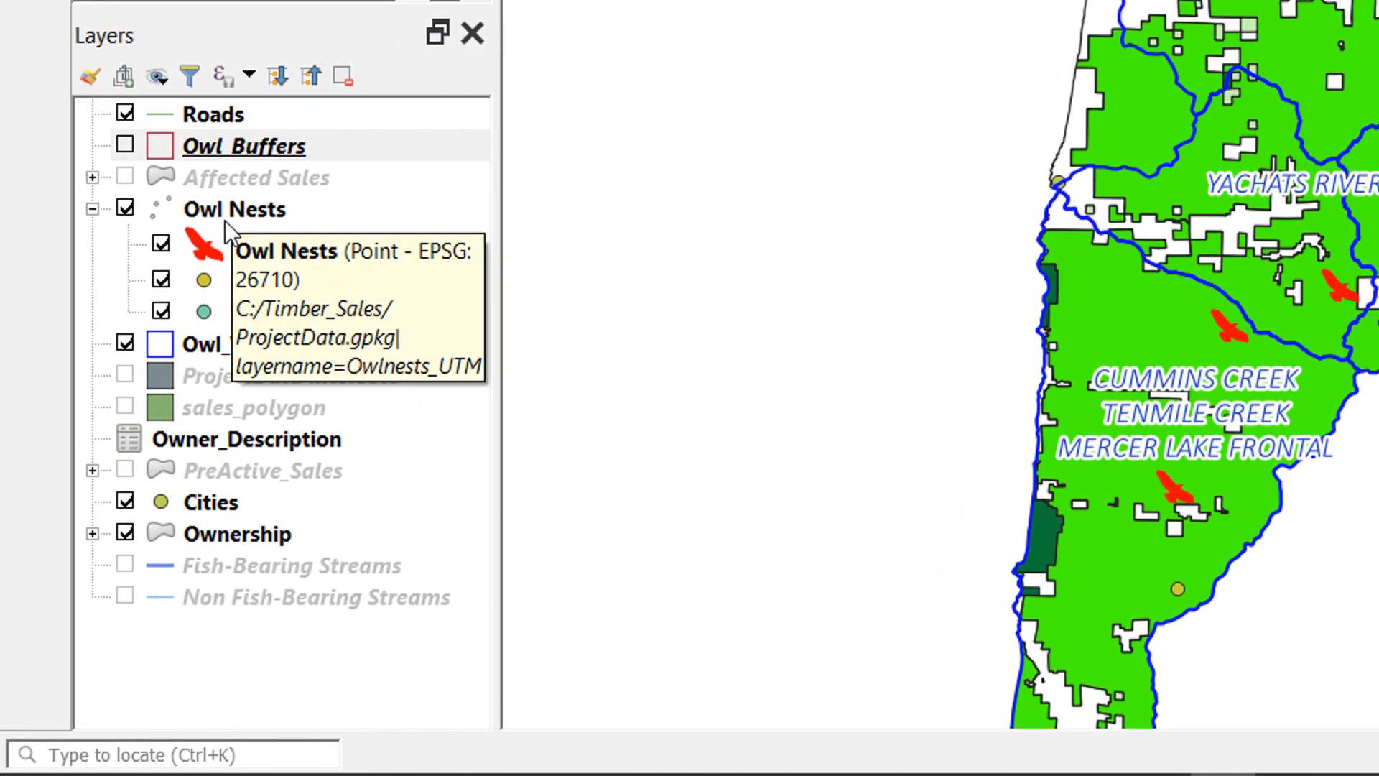
mouse_move(315, 367)
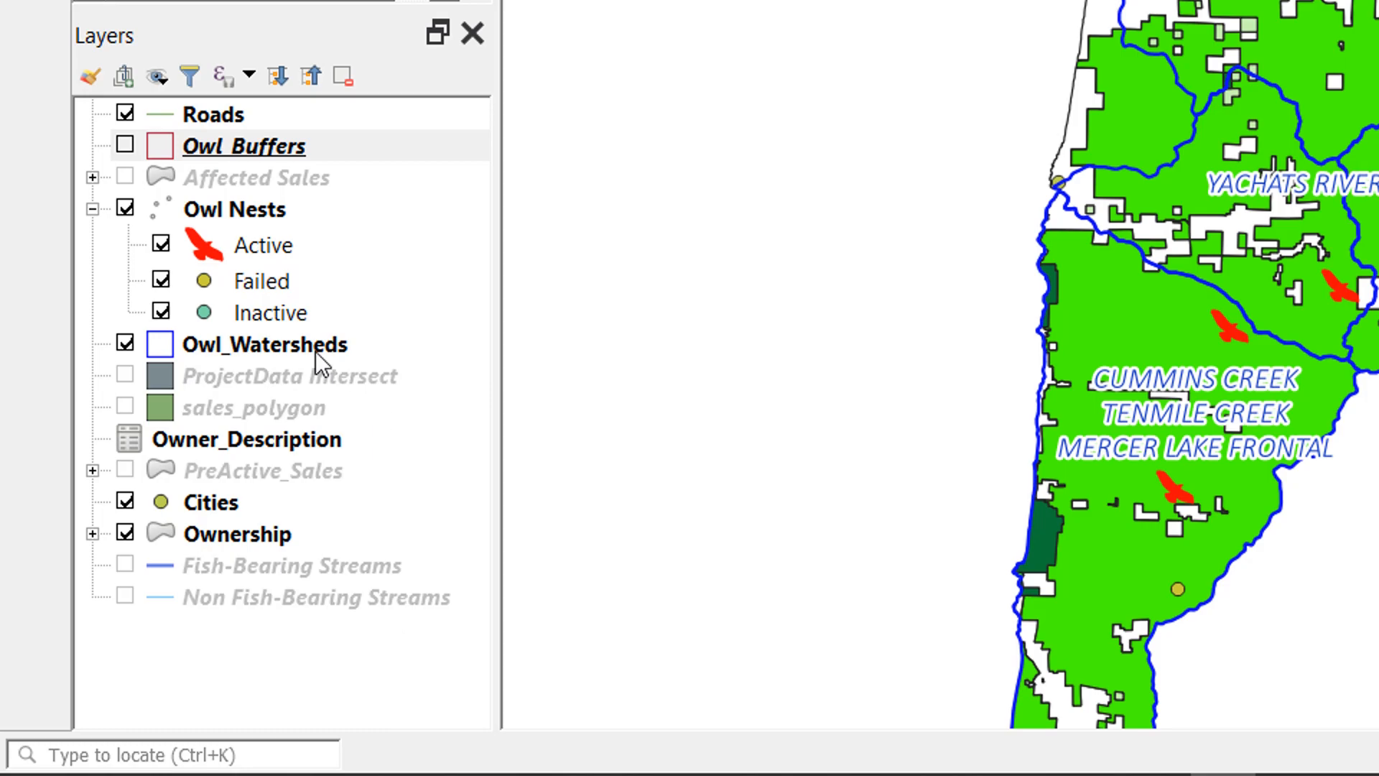
mouse_move(216, 397)
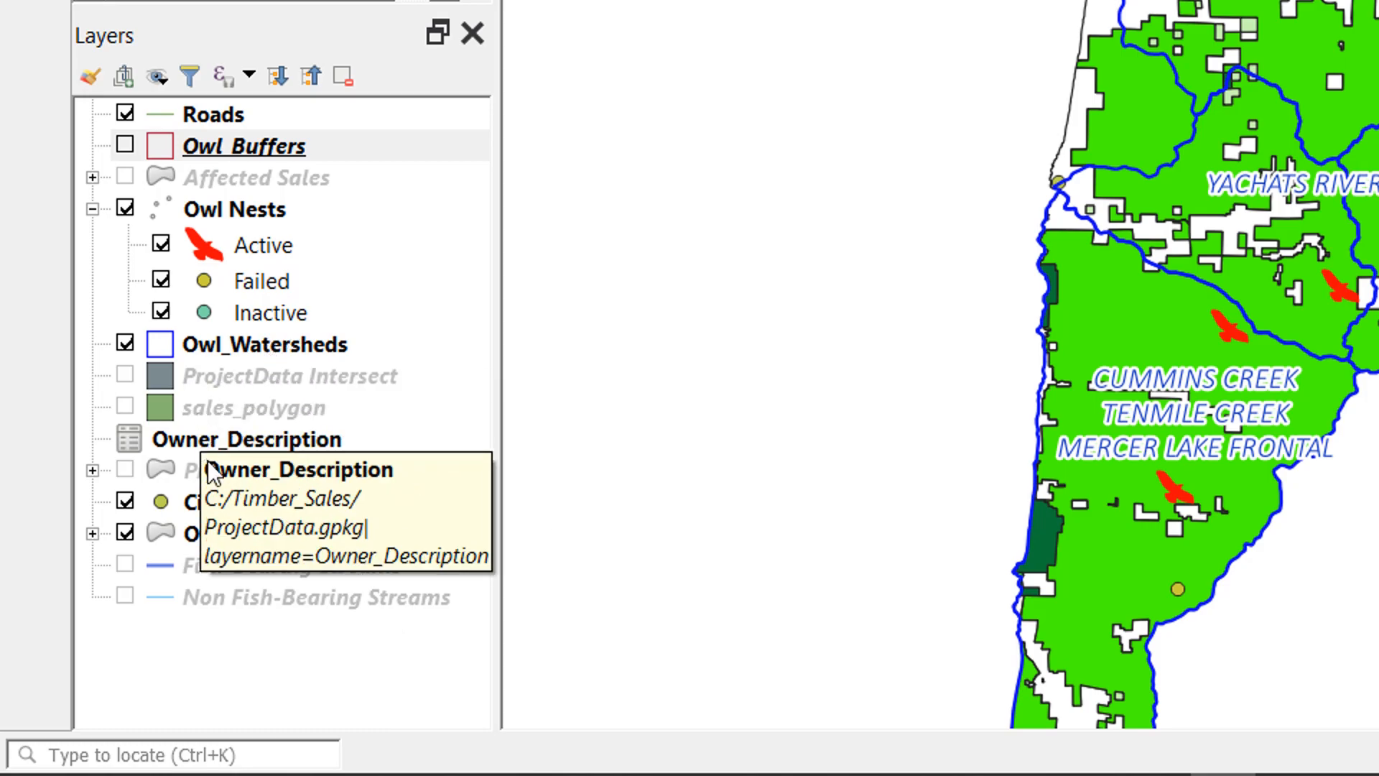
mouse_move(357, 308)
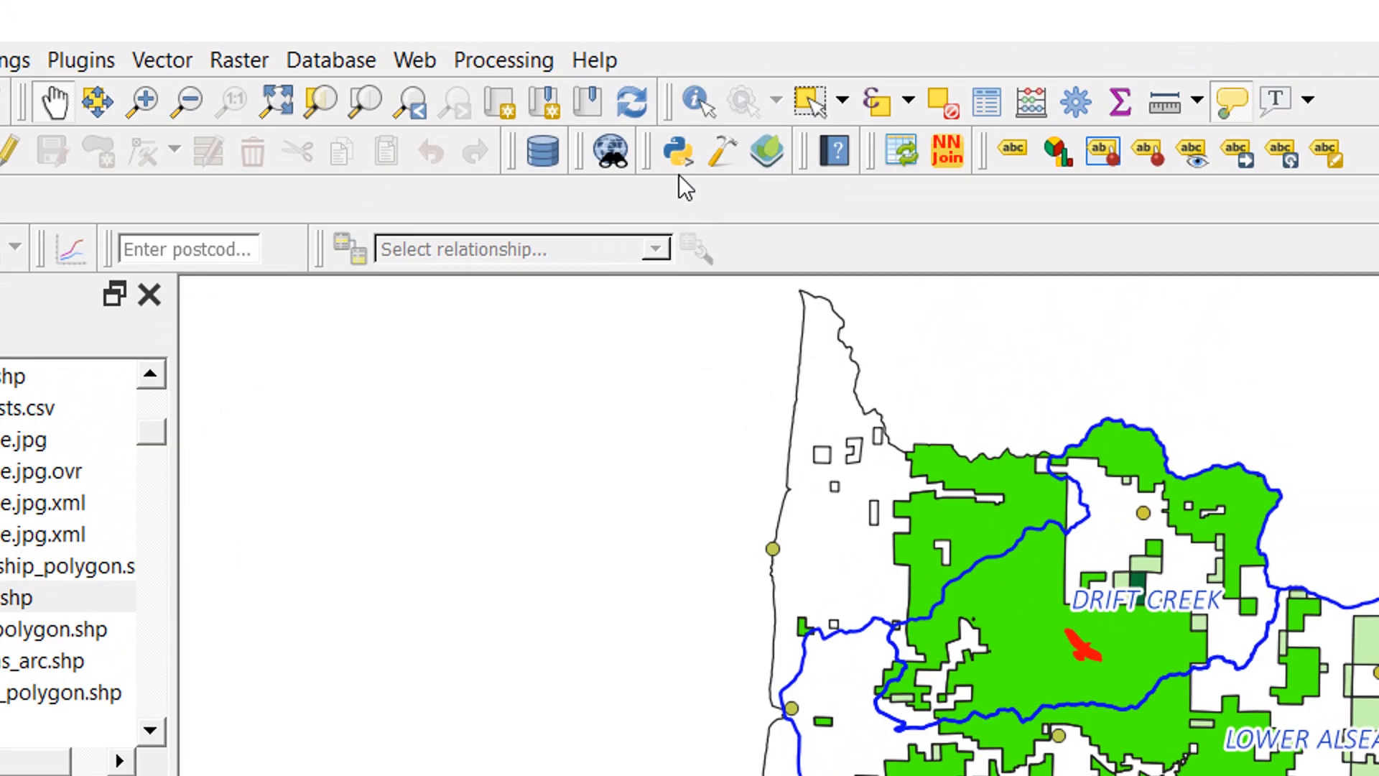
mouse_move(691, 173)
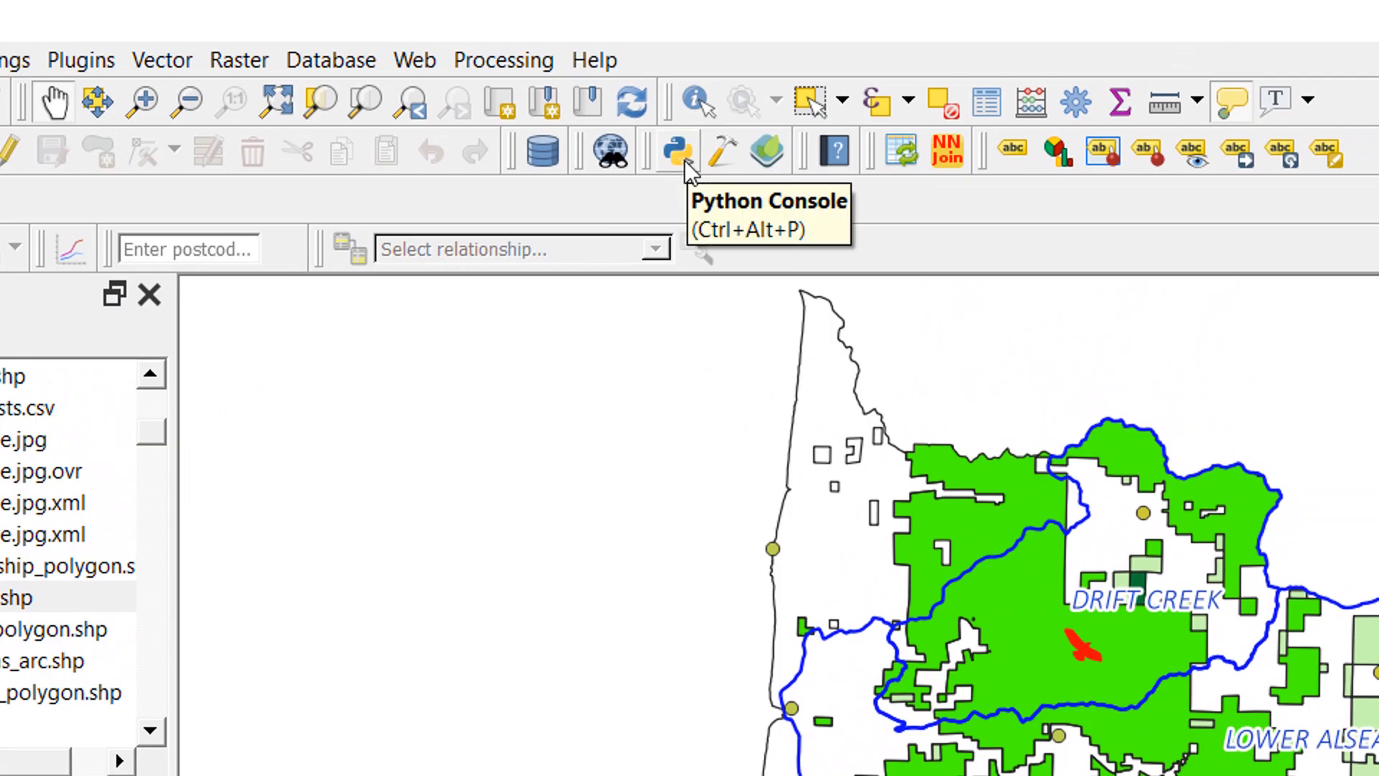
Step: Open the Python Console from its Plugins toolbar button
left_click(675, 151)
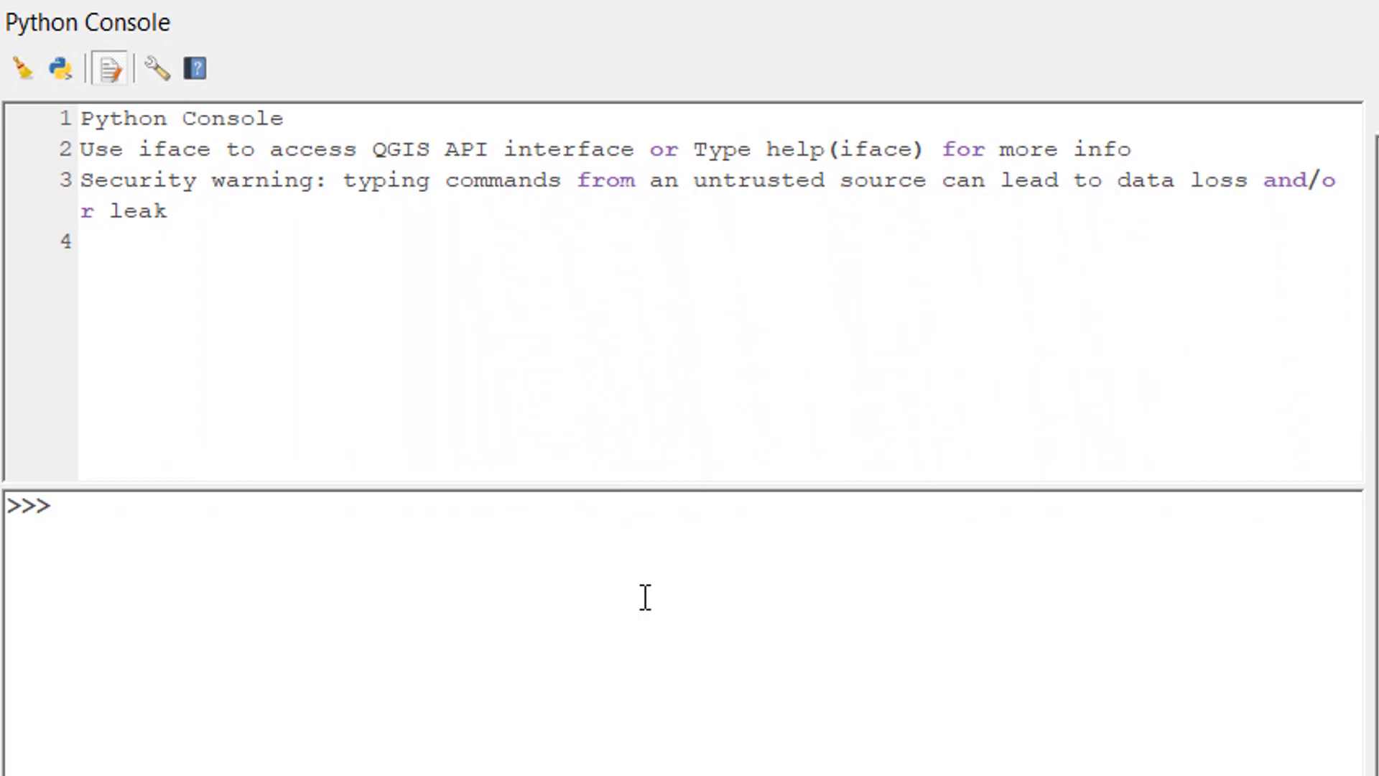
Step: Enter QgsProject.instance() in the console to get the project object
type("Qgs")
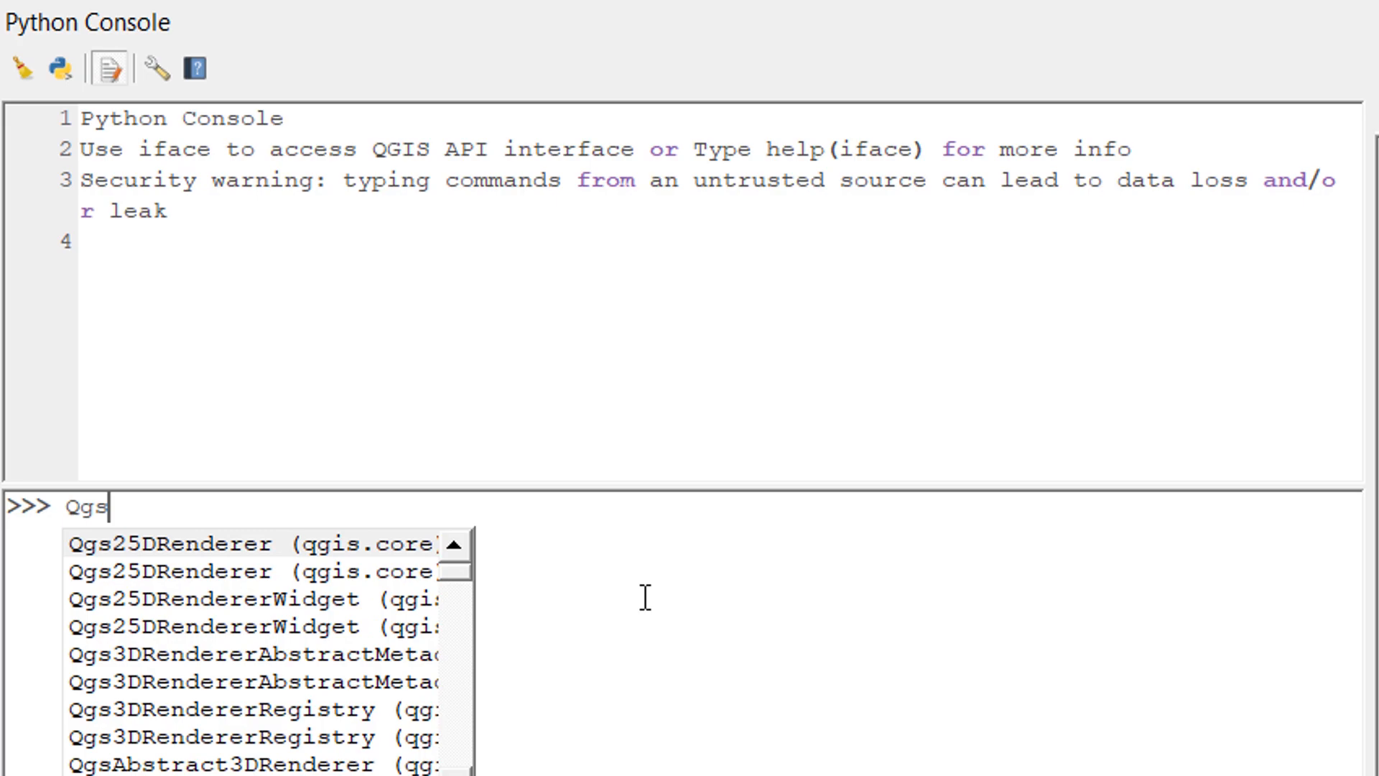
type("P")
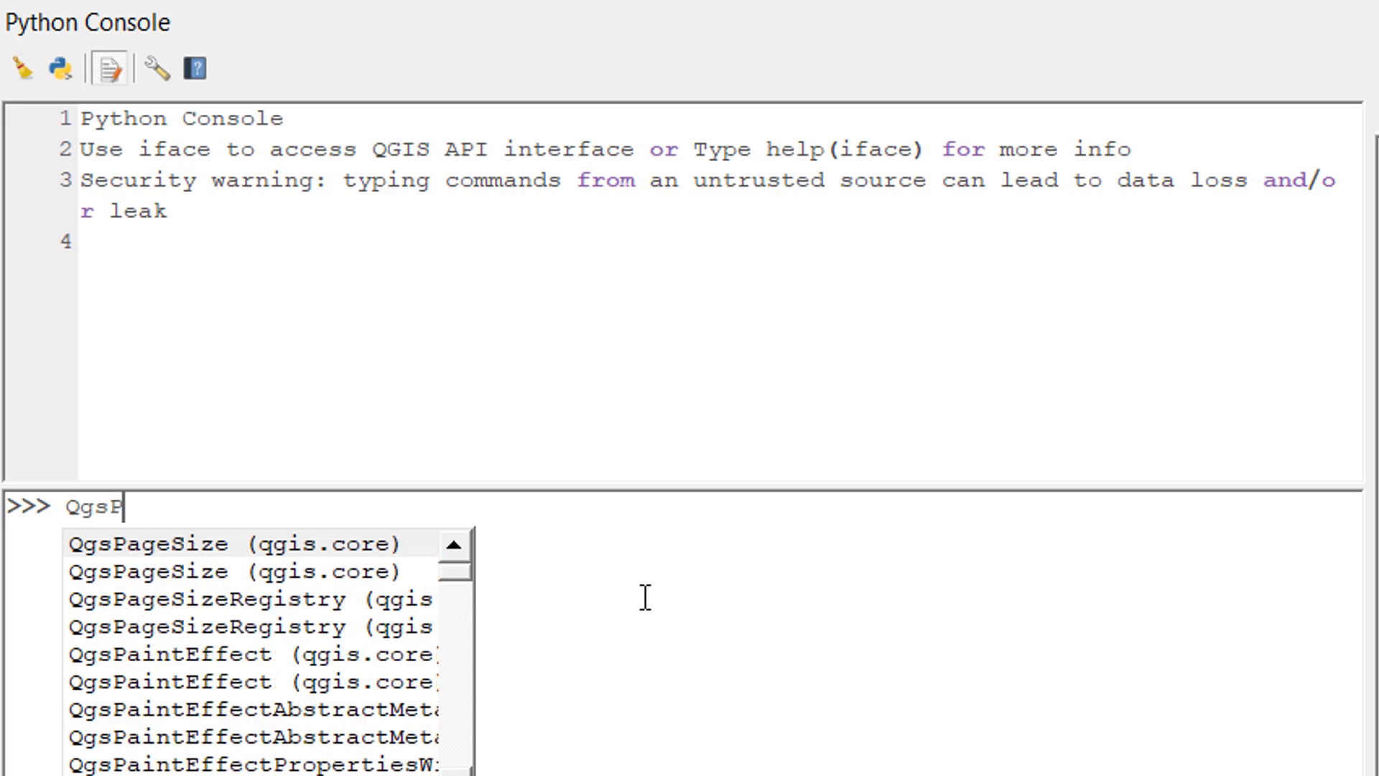
type("roject.")
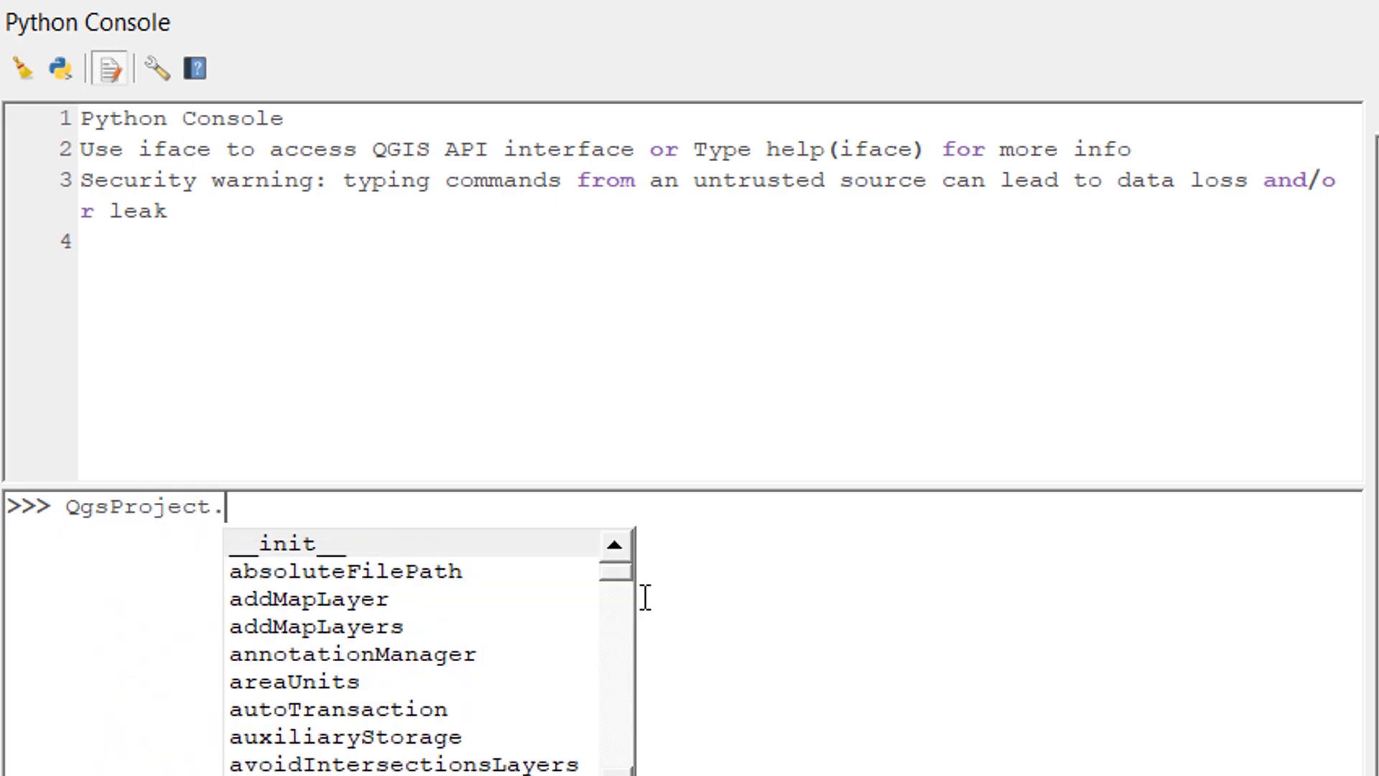
type("instace")
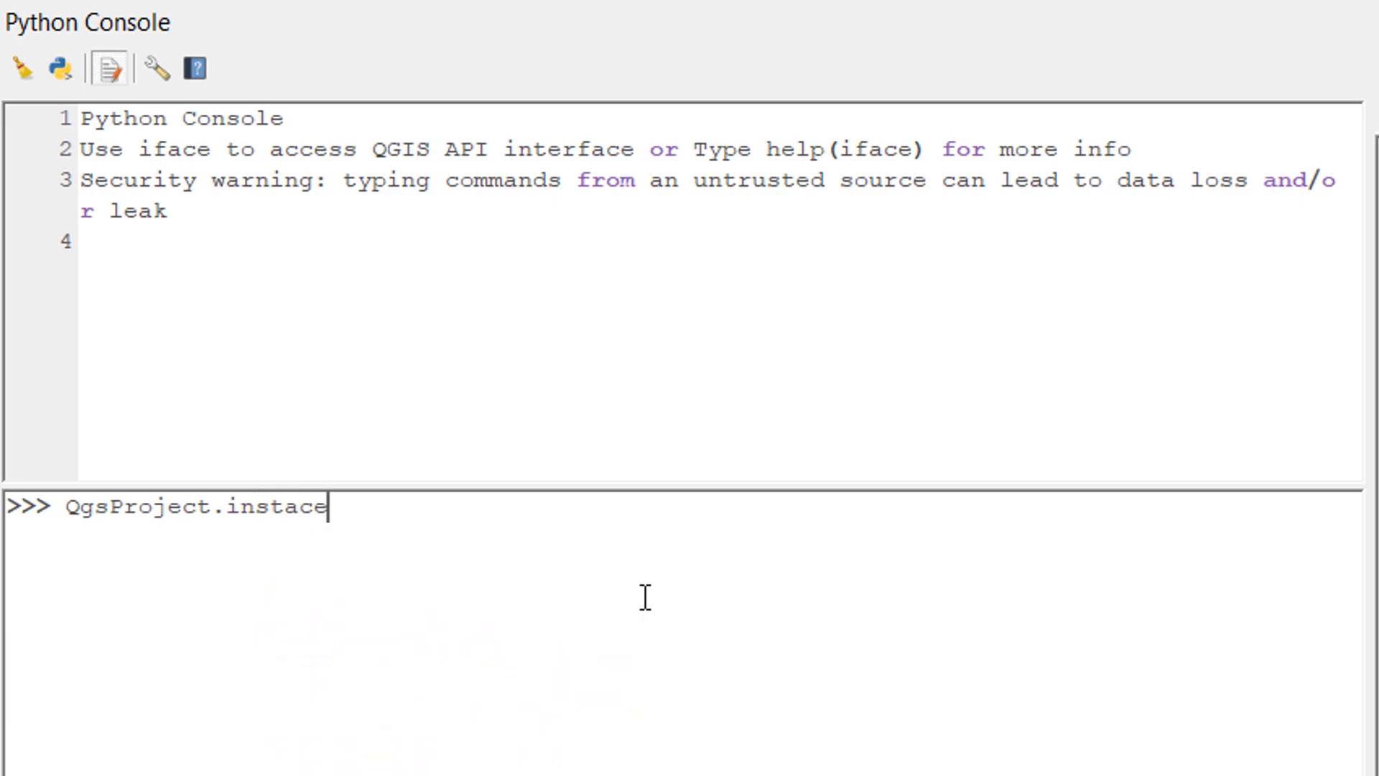
type("()")
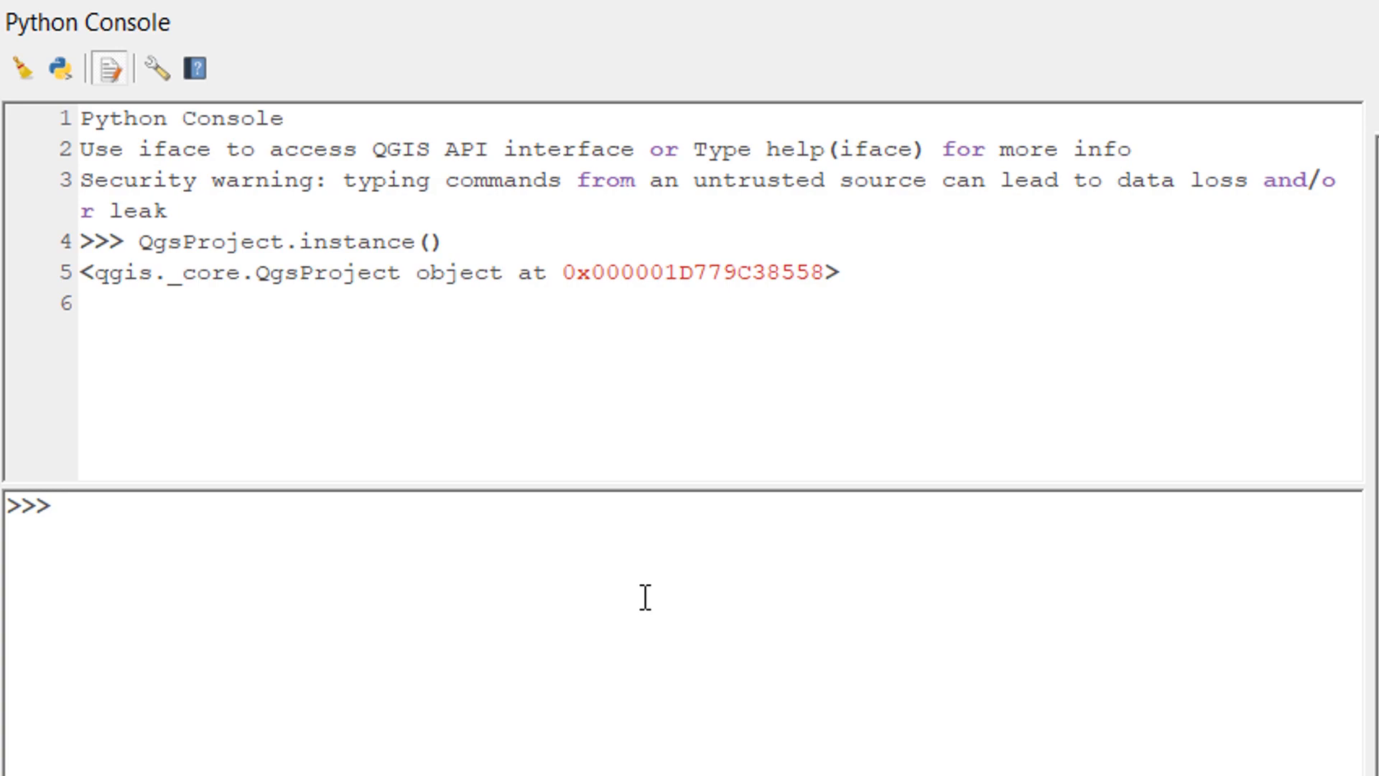
Step: Enter QgsProject.instance().mapLayers() to list the project's map layers
type("QgsProject.instance()")
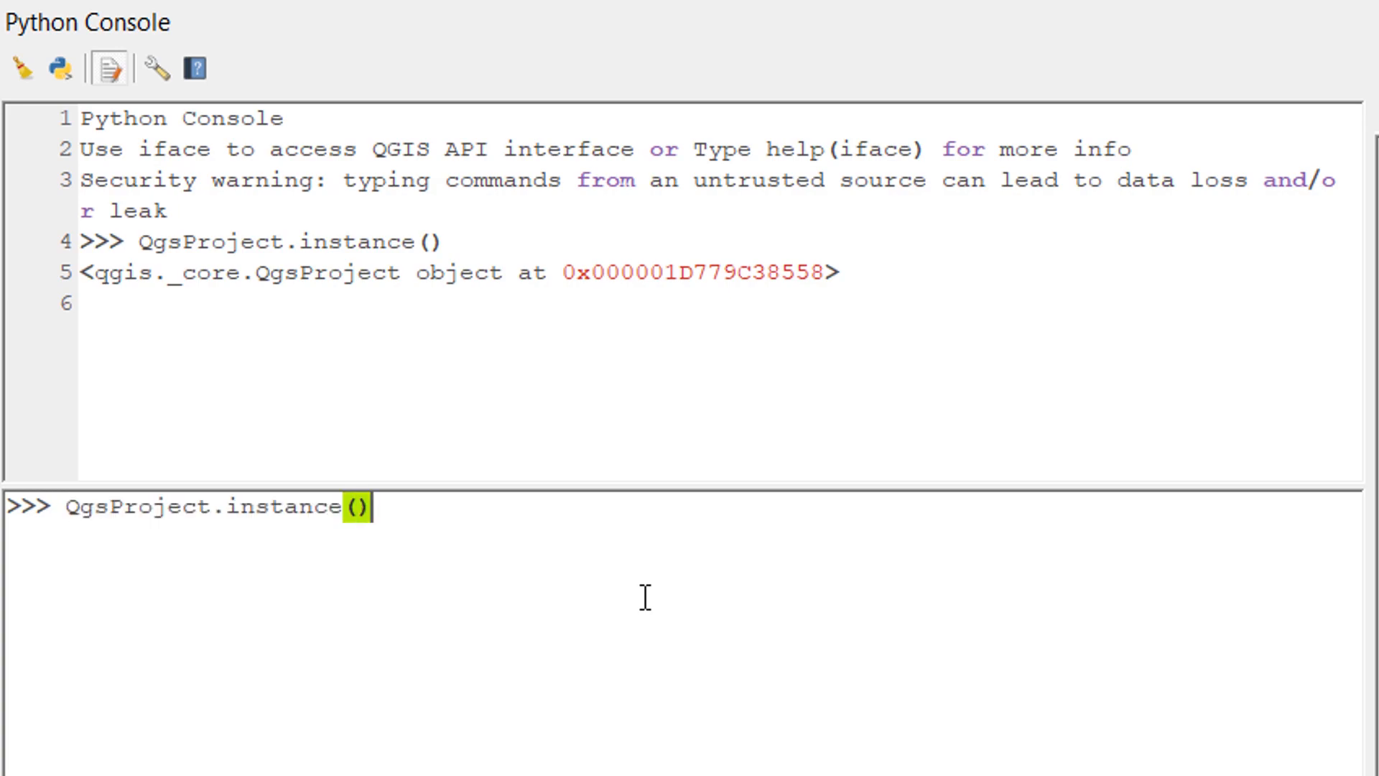
type(".")
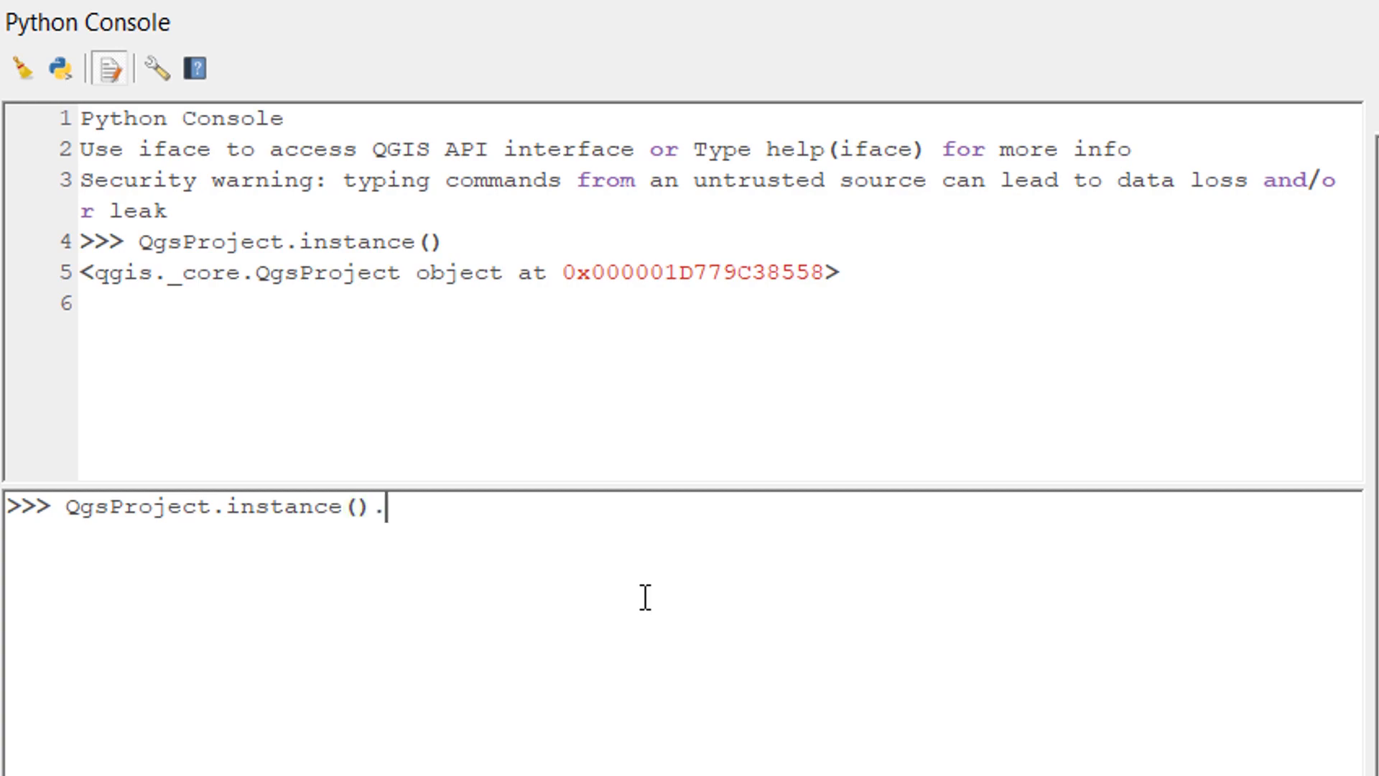
type("mapLayer")
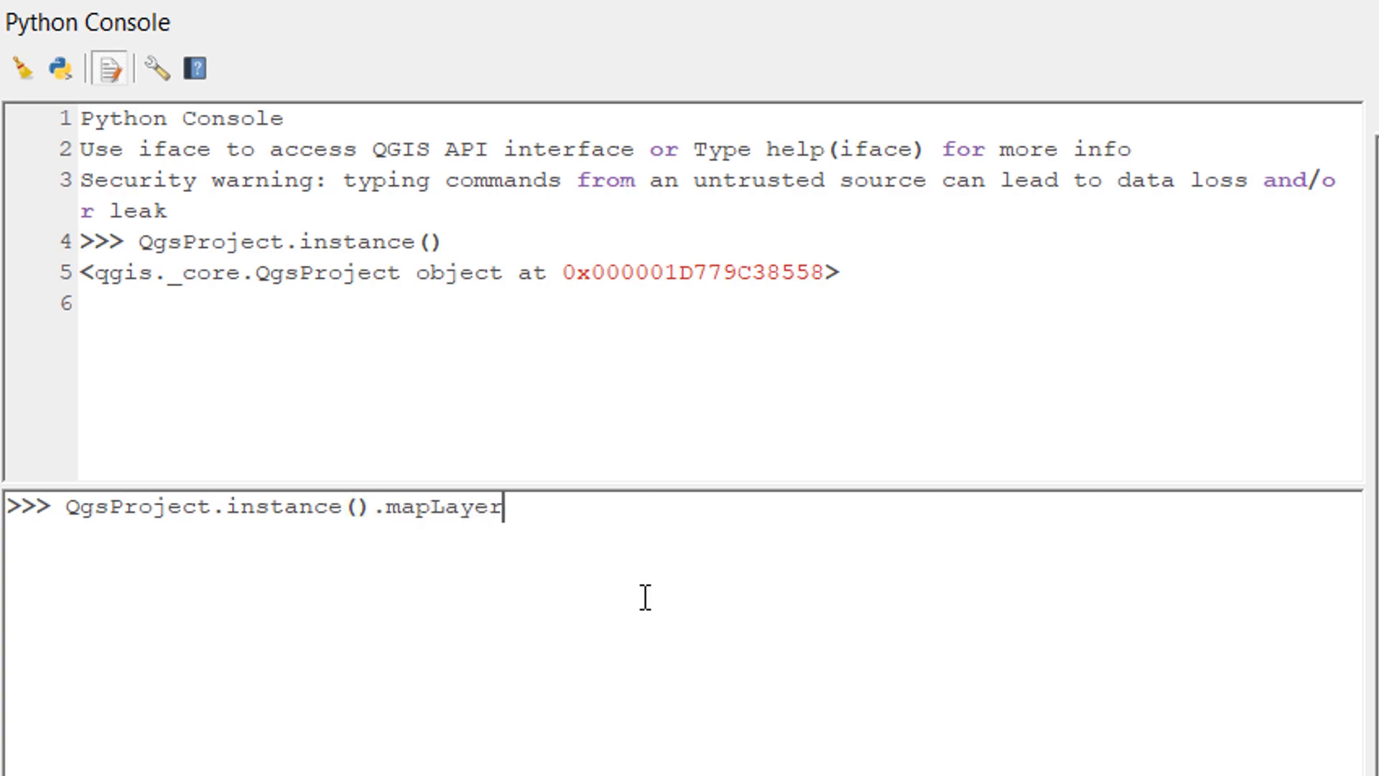
type("s()")
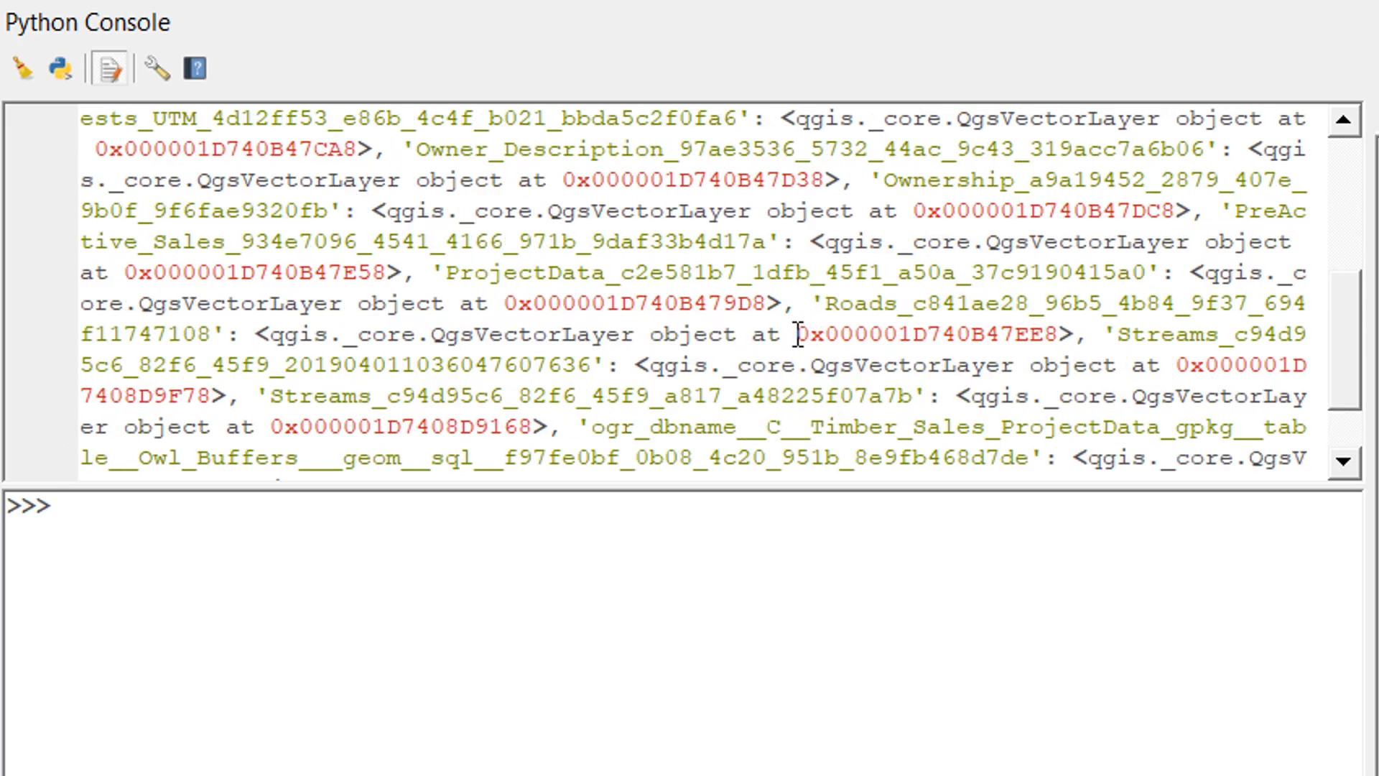
Step: Review the layer dictionary output and run QgsProject.instance().mapLayers().values()
scroll("down", 3)
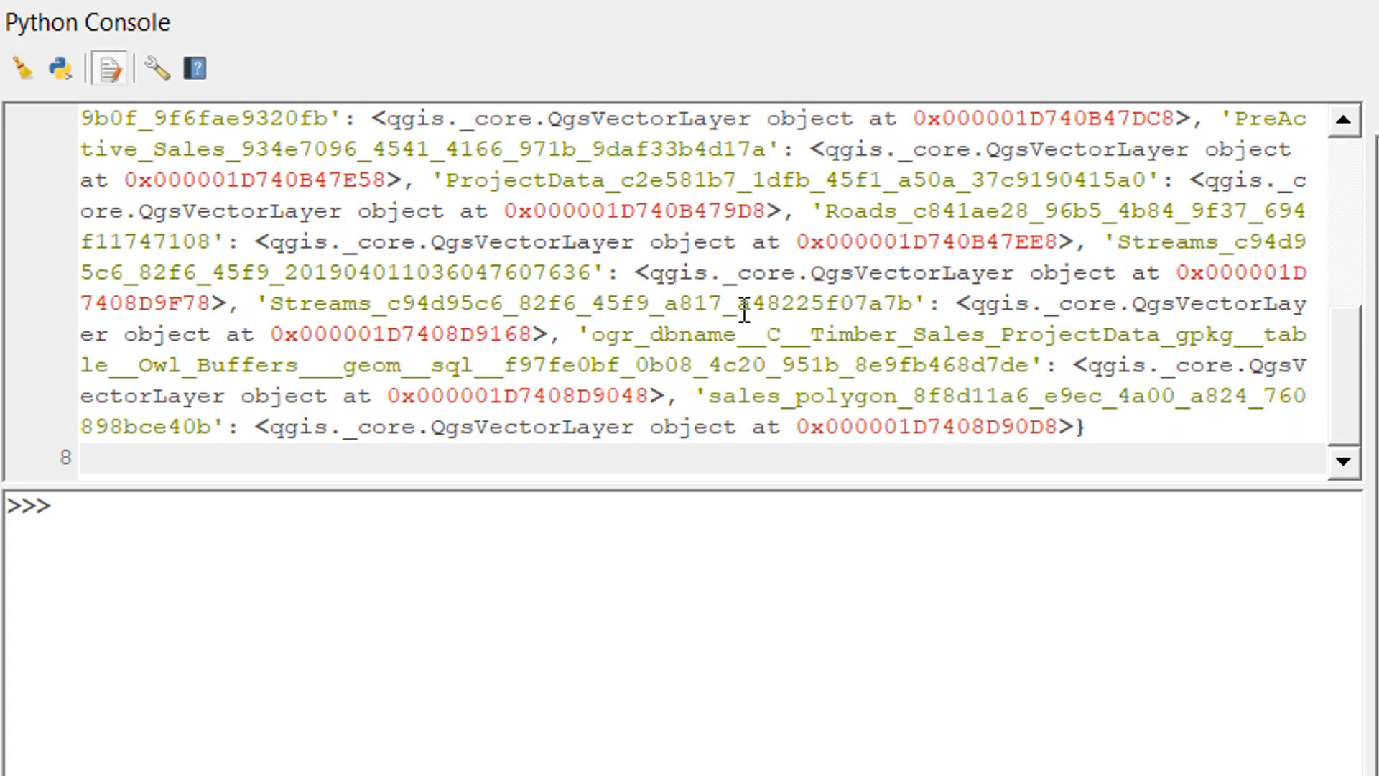
left_click(127, 527)
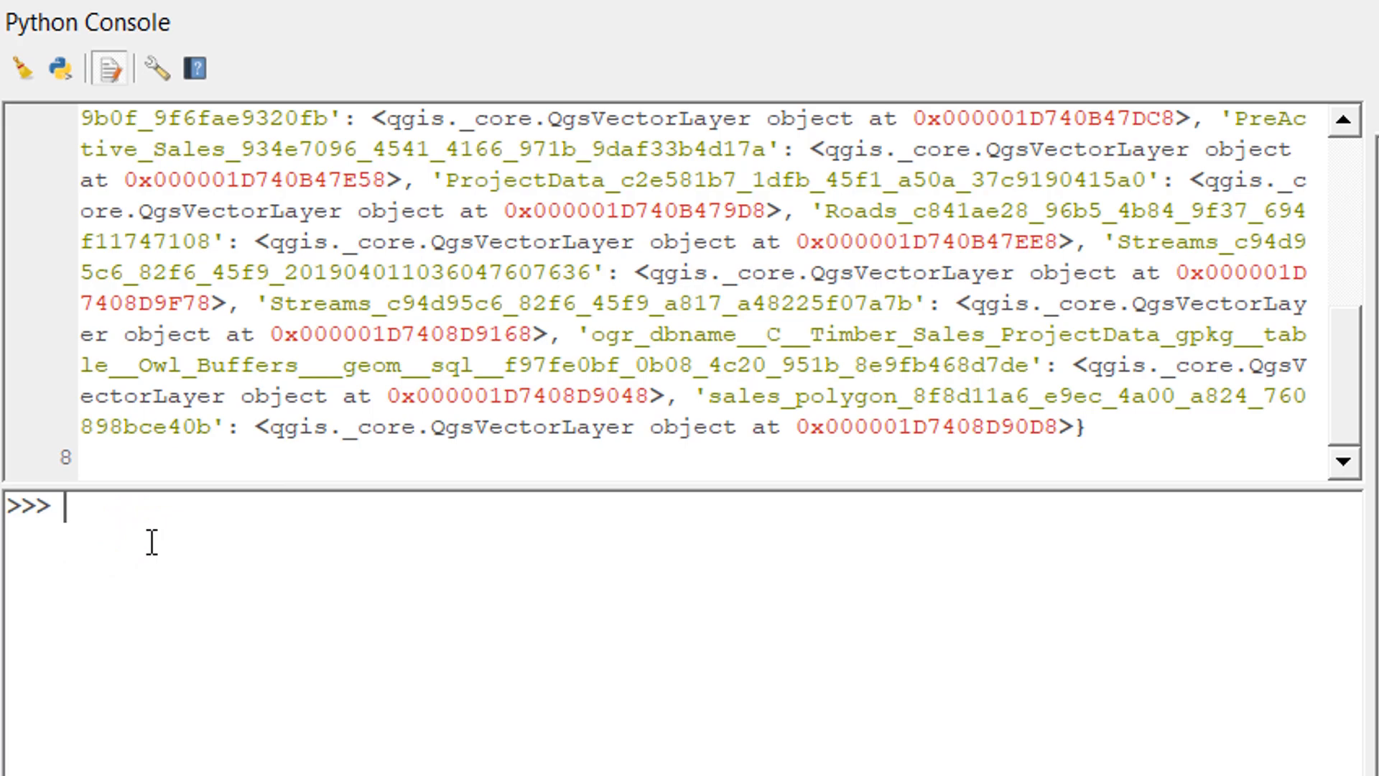
type("QgsProject.instance().mapLayers().")
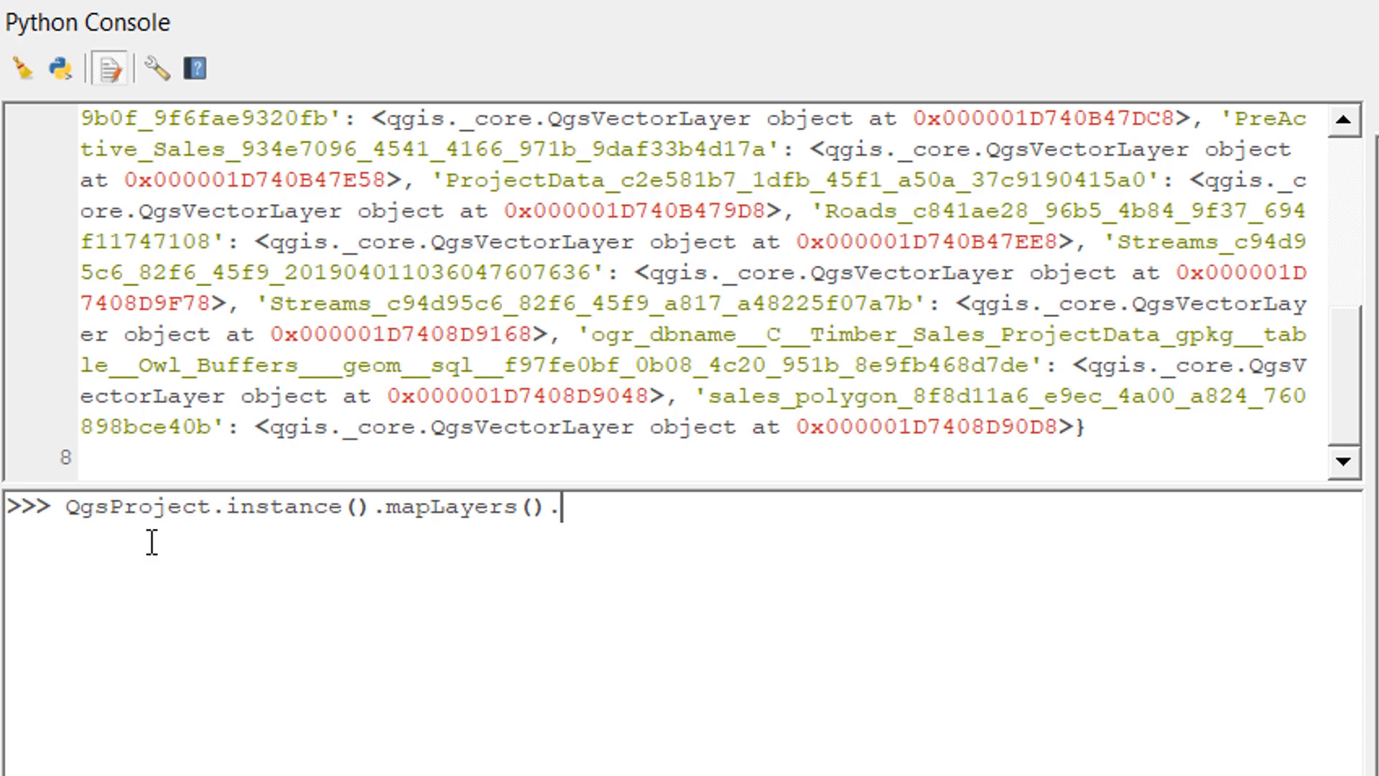
type("values()")
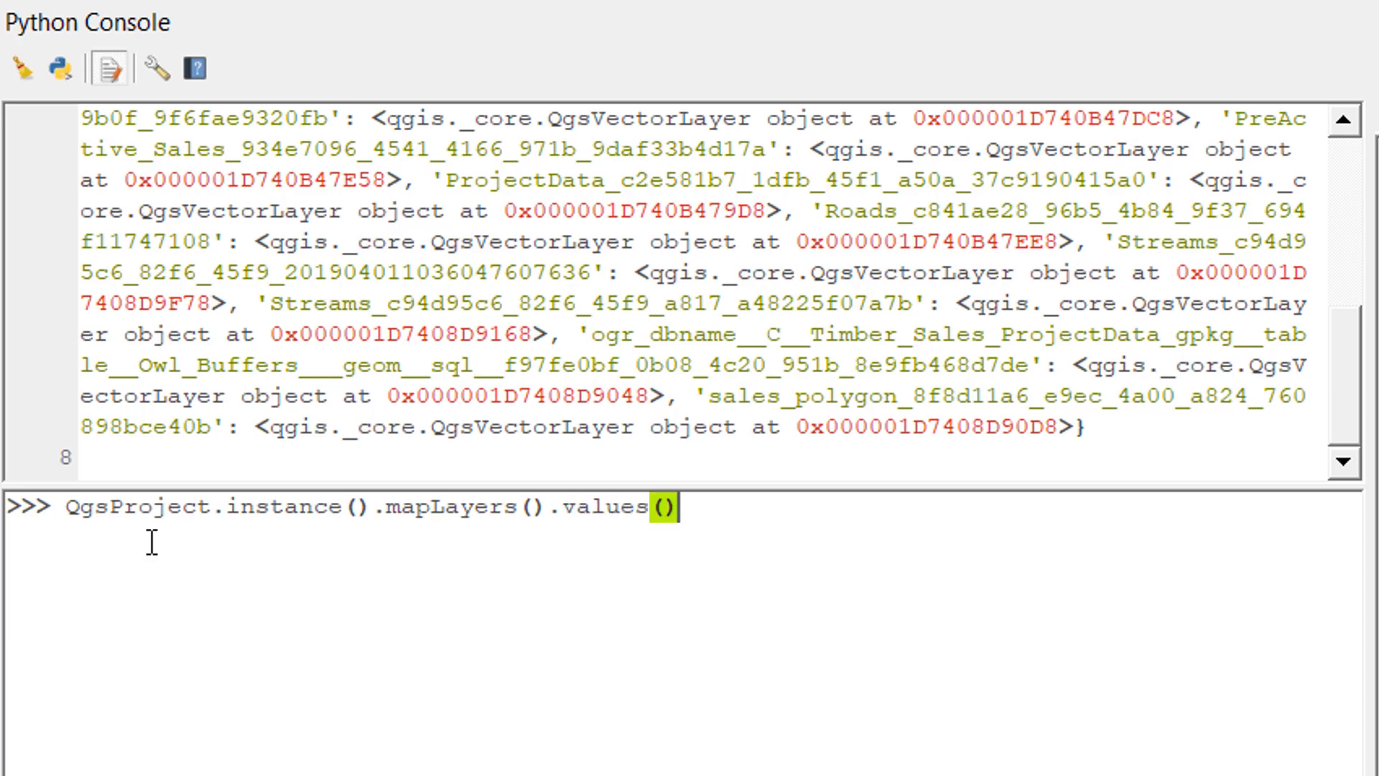
key("Return")
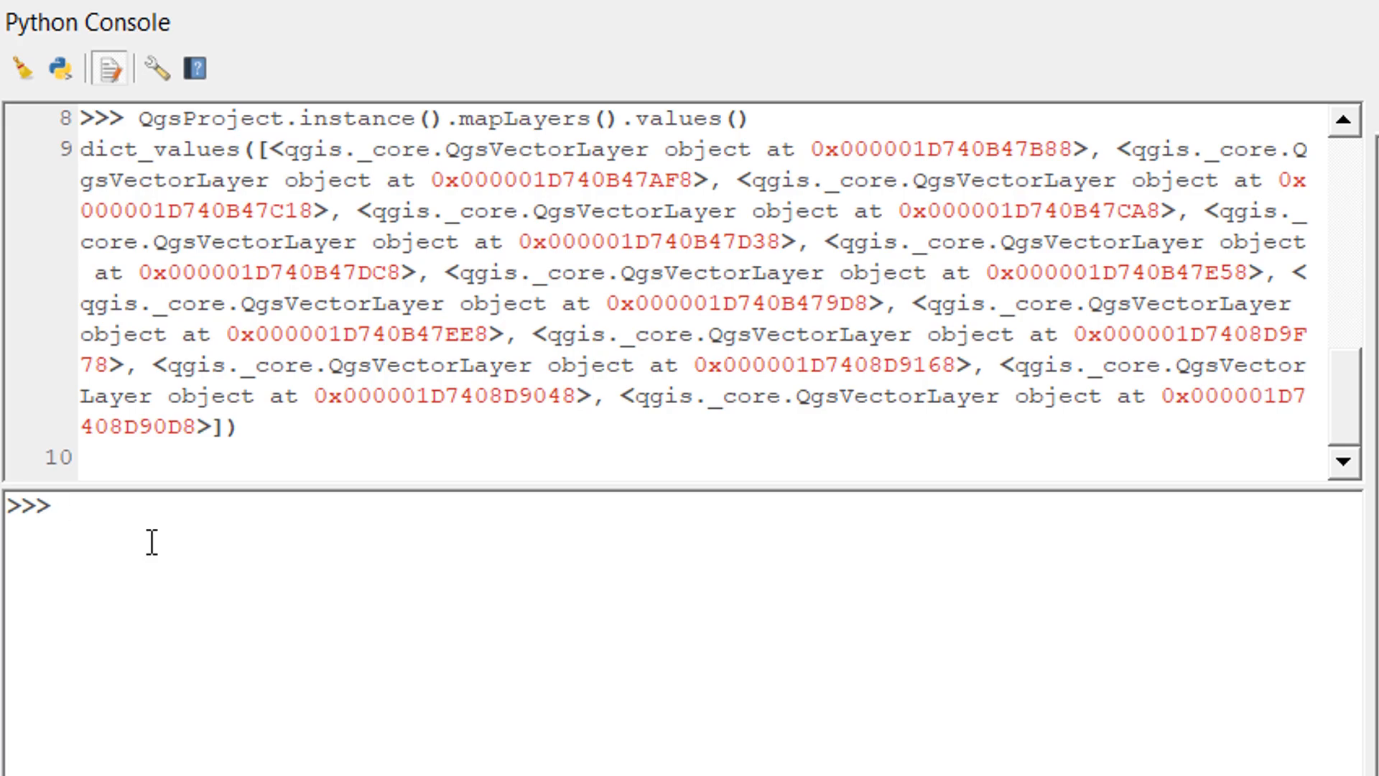
Step: Run a for loop over mapLayers().values() that prints layer.name() for each layer
type("QgsProject.instance().mapLayers().values()")
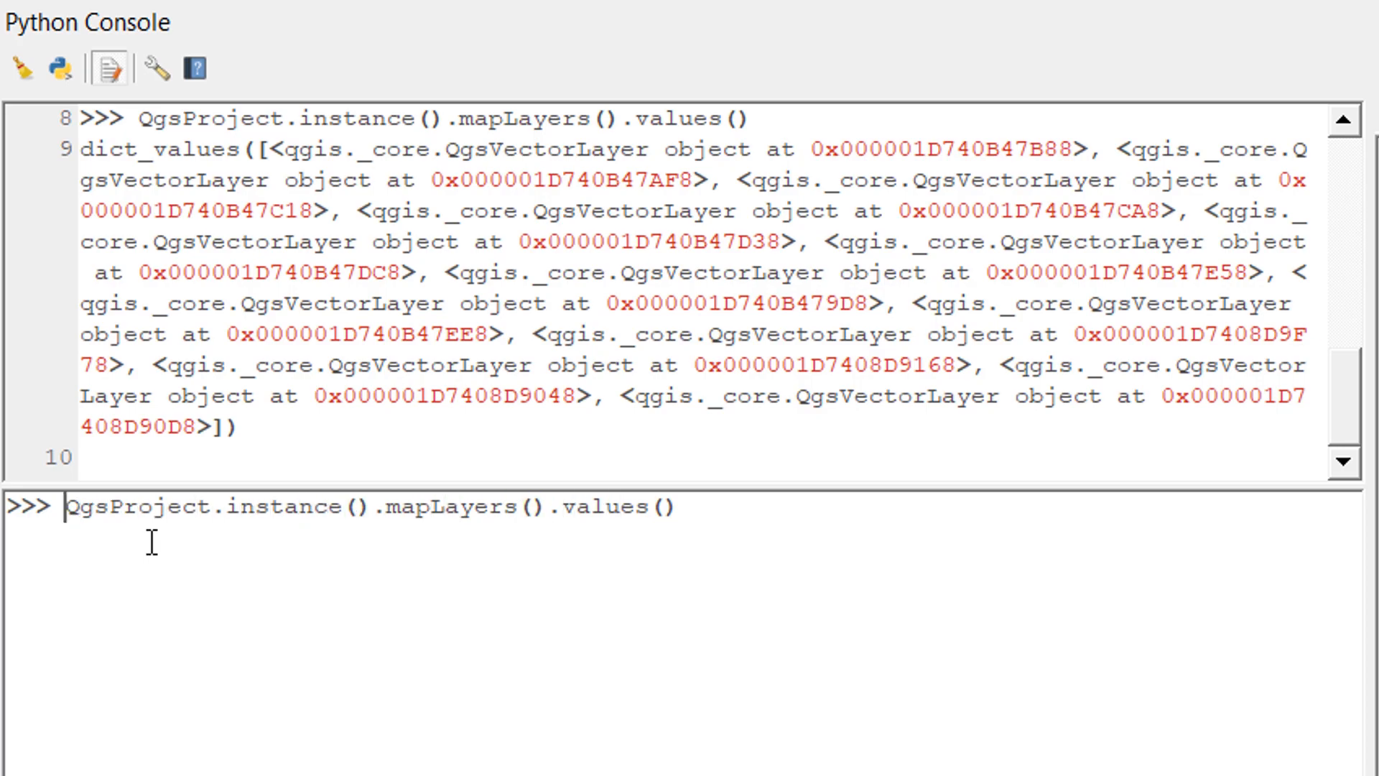
type("for layer")
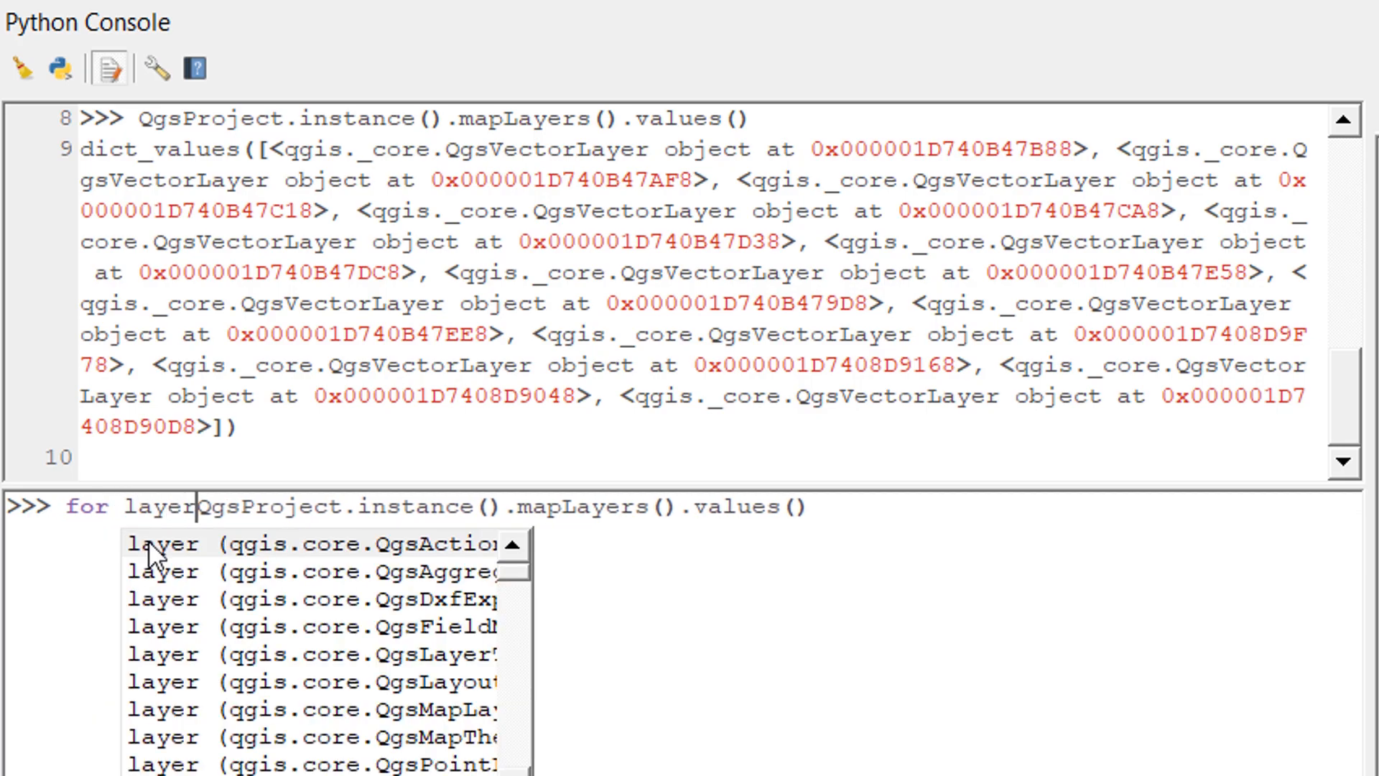
type("in")
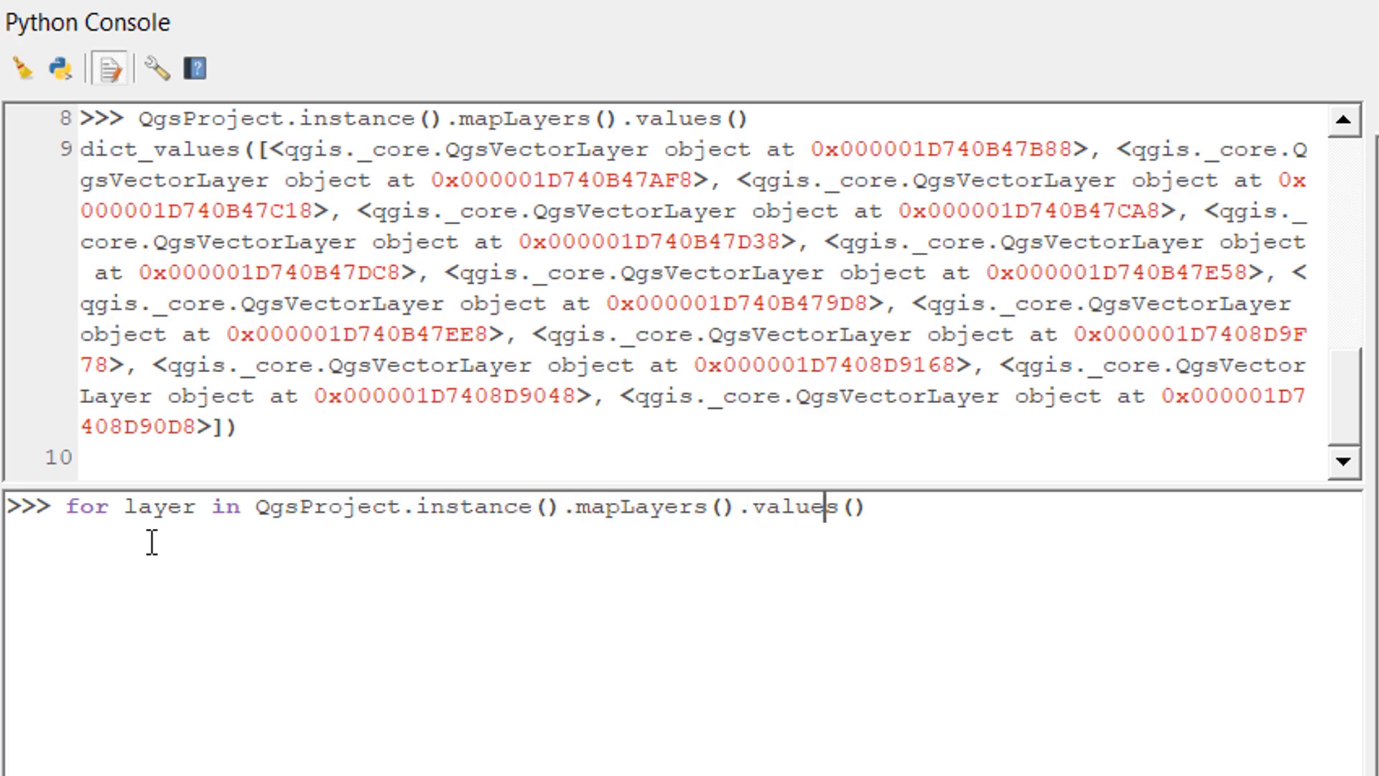
type(":")
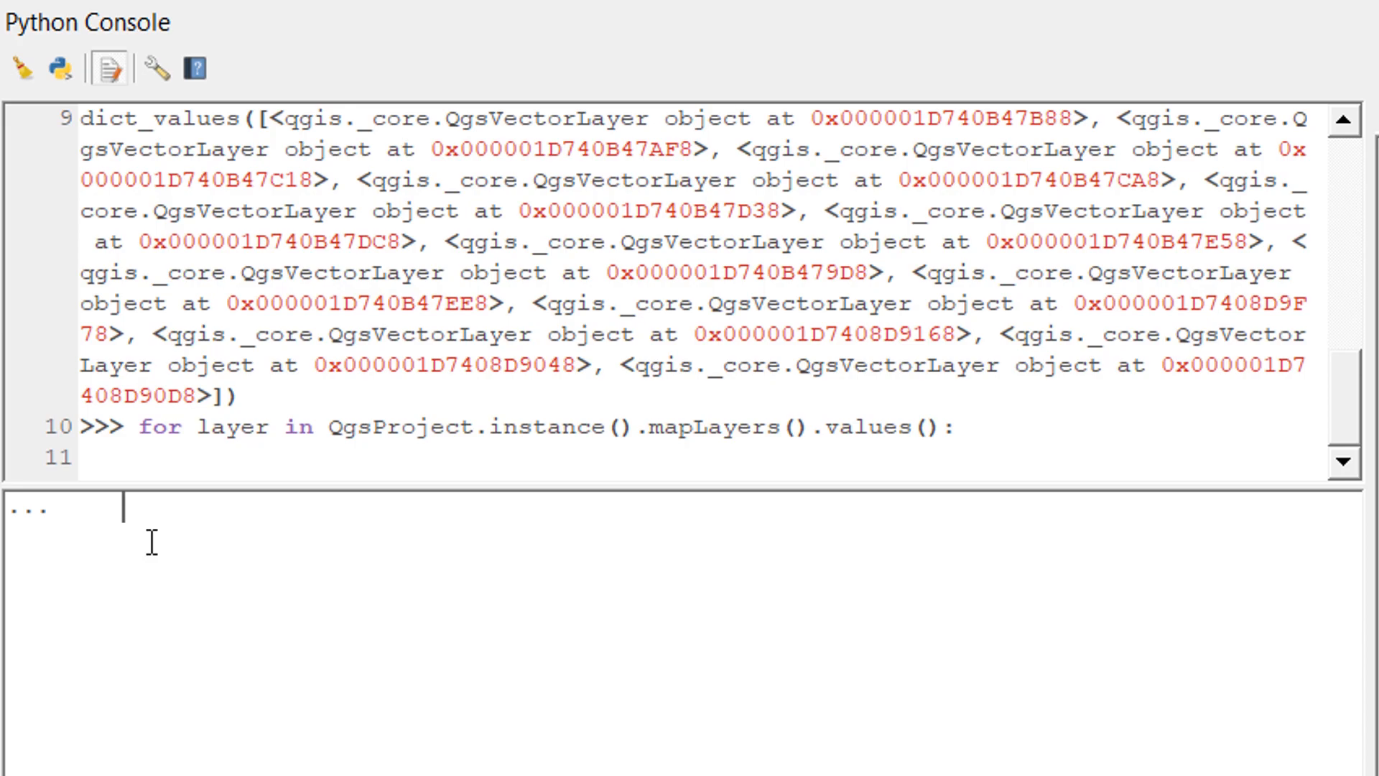
type("print")
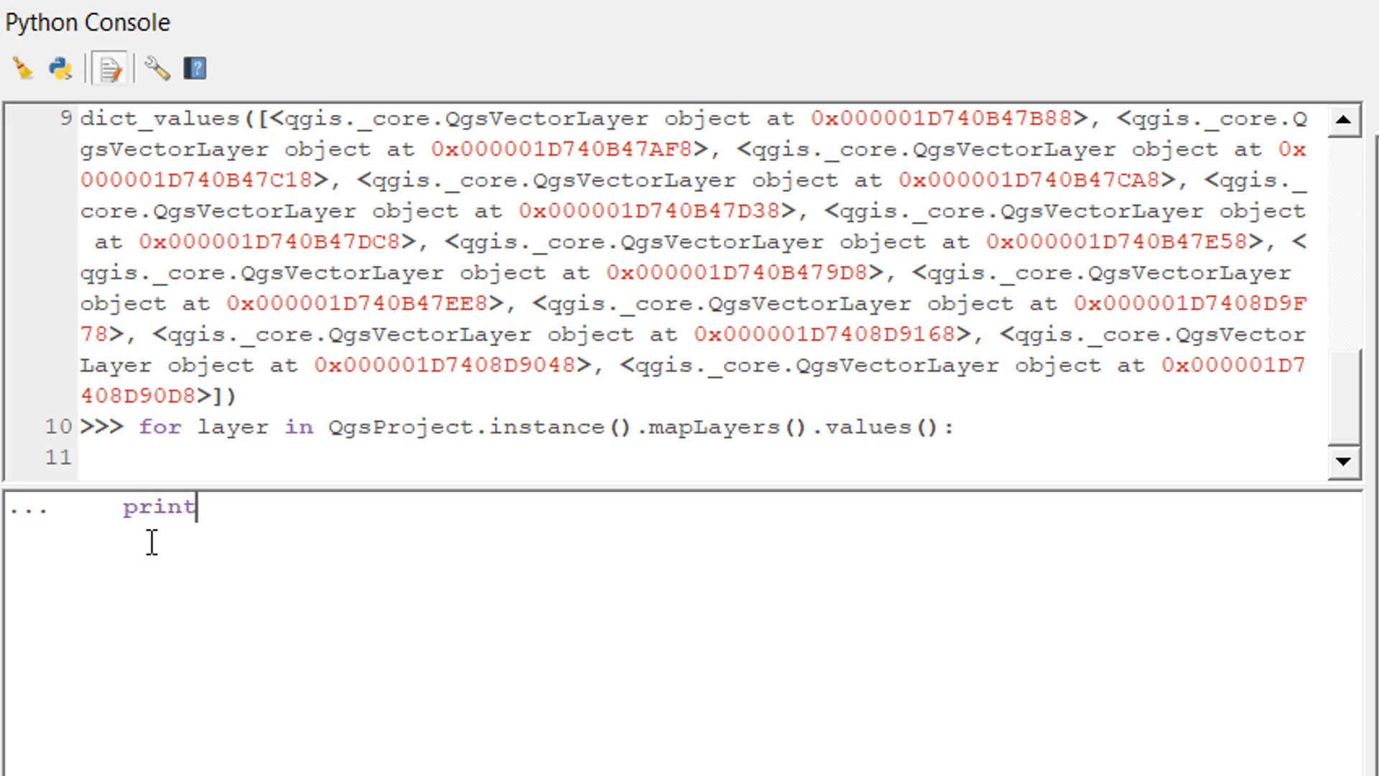
type("(layer")
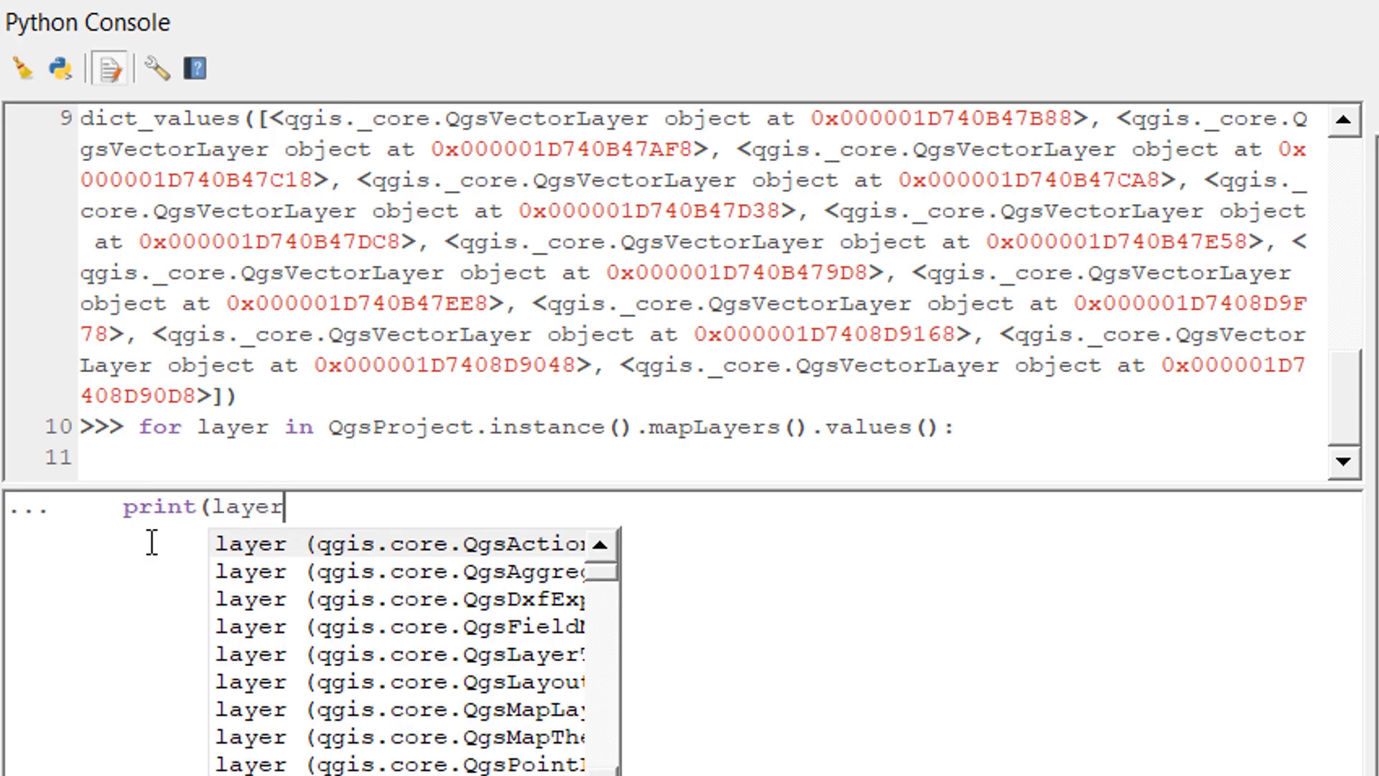
type(".name")
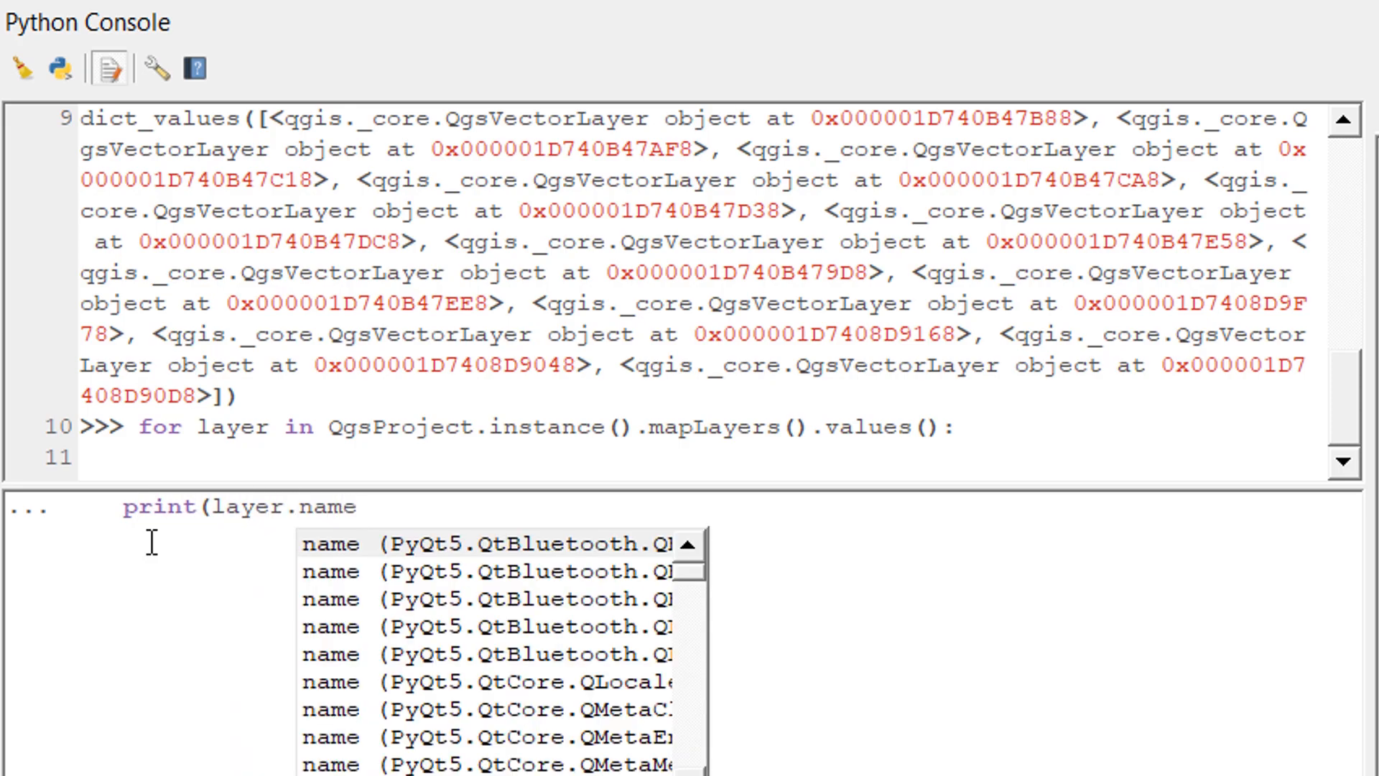
type("()")
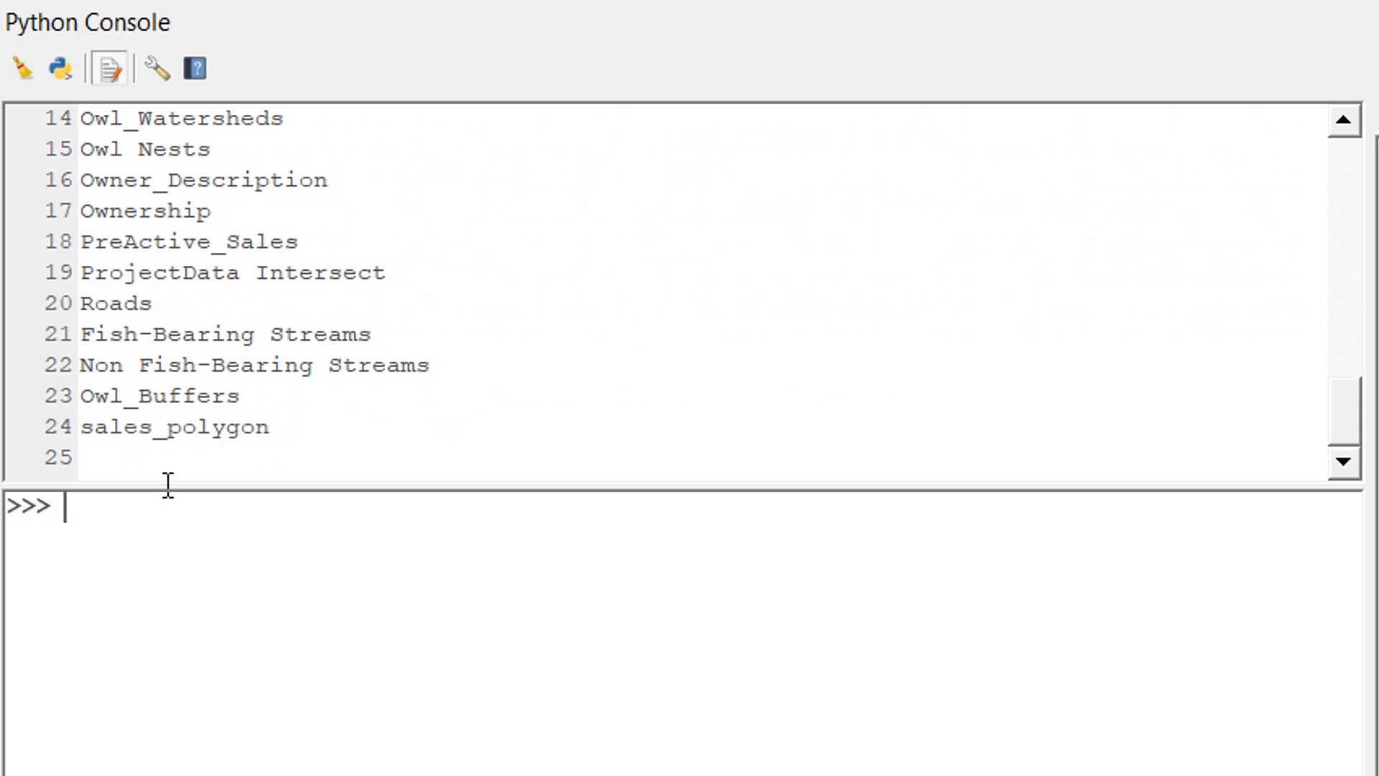
Step: Rerun the layer loop with print(layer.crs()) to show each layer's CRS object
left_click(1343, 122)
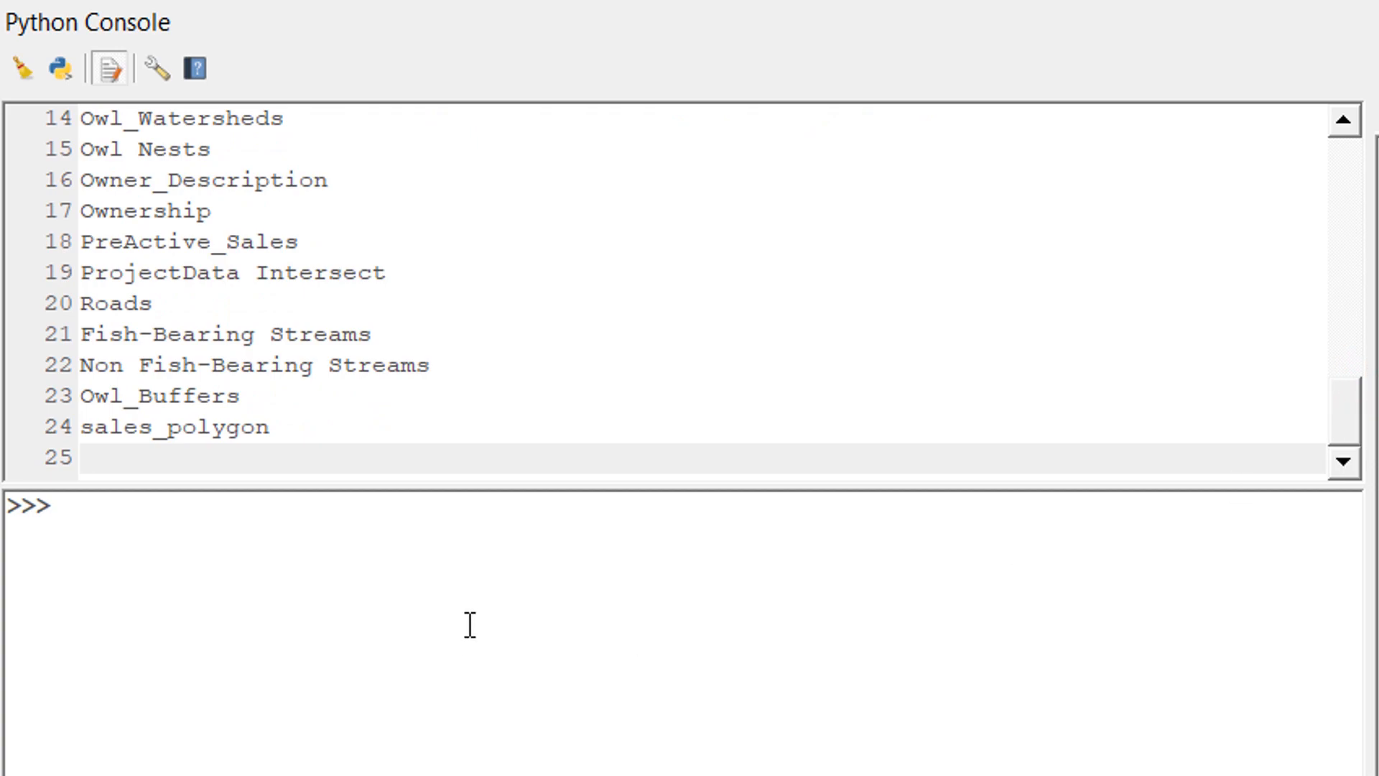
left_click(353, 506)
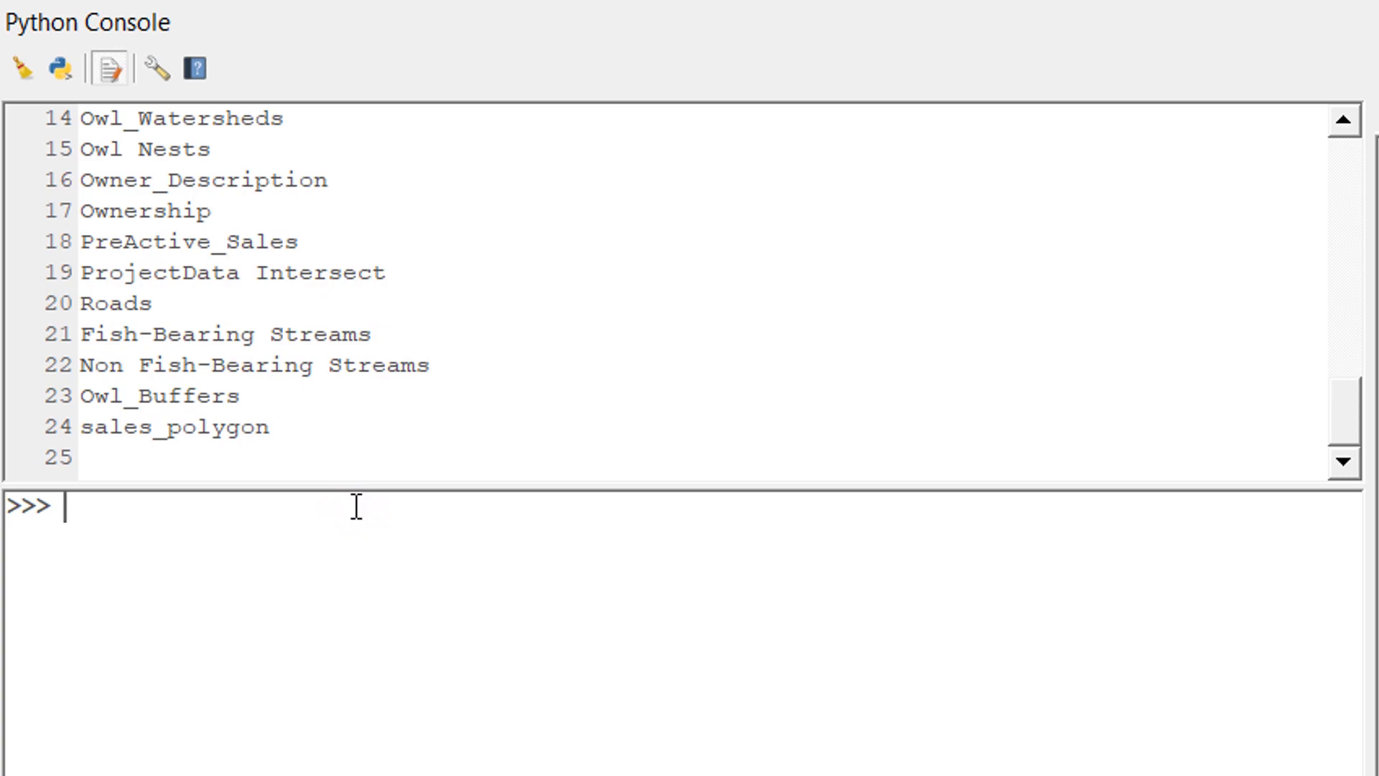
type("print(layer.name())")
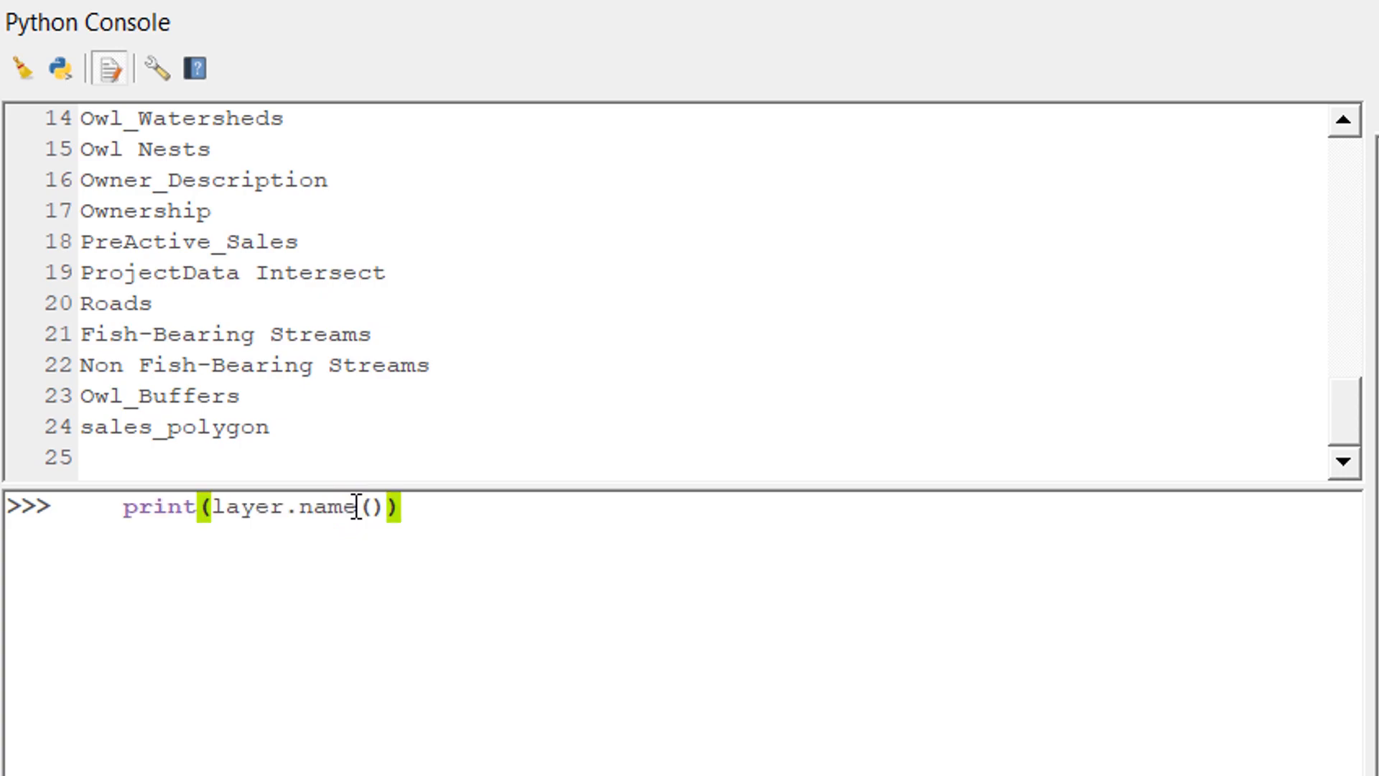
type("for layer in QgsProject.instance().mapLayers().values():")
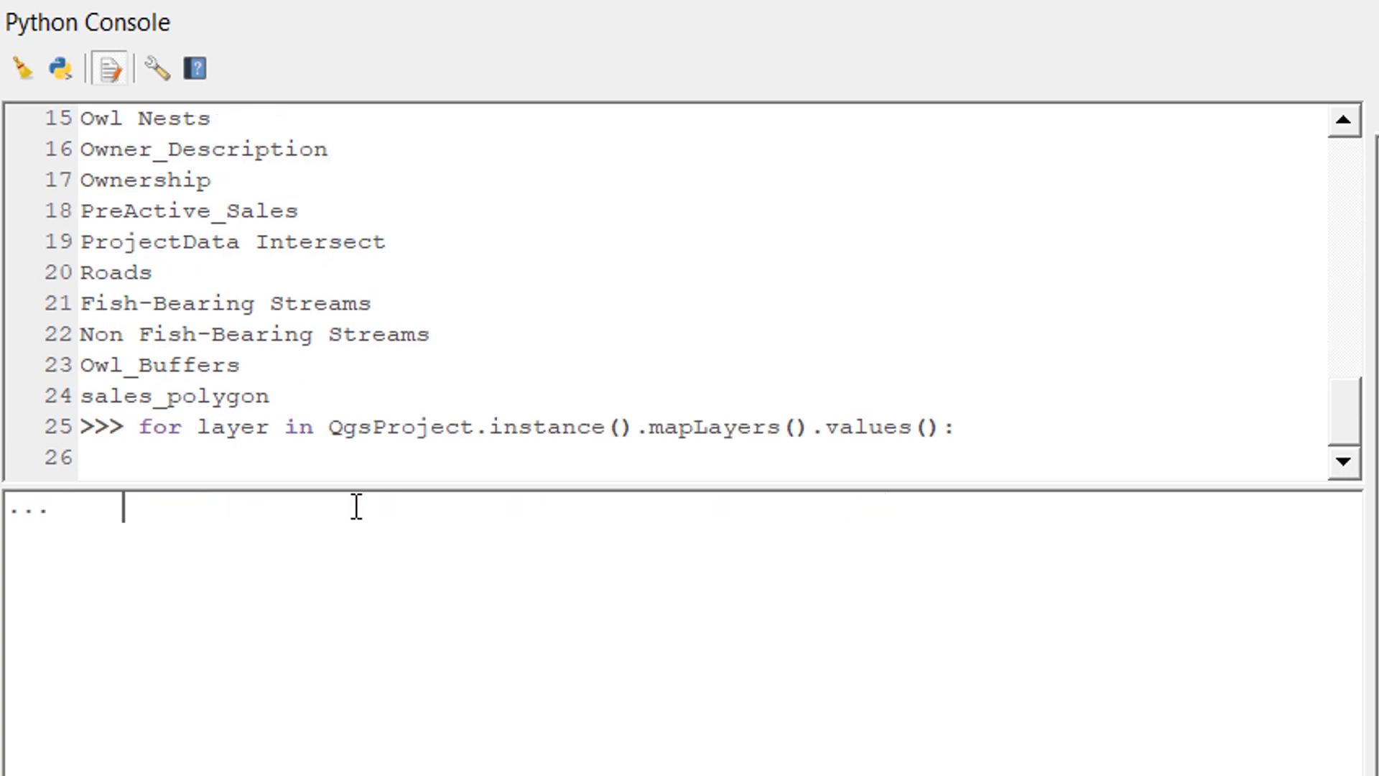
type("print(layer.name())")
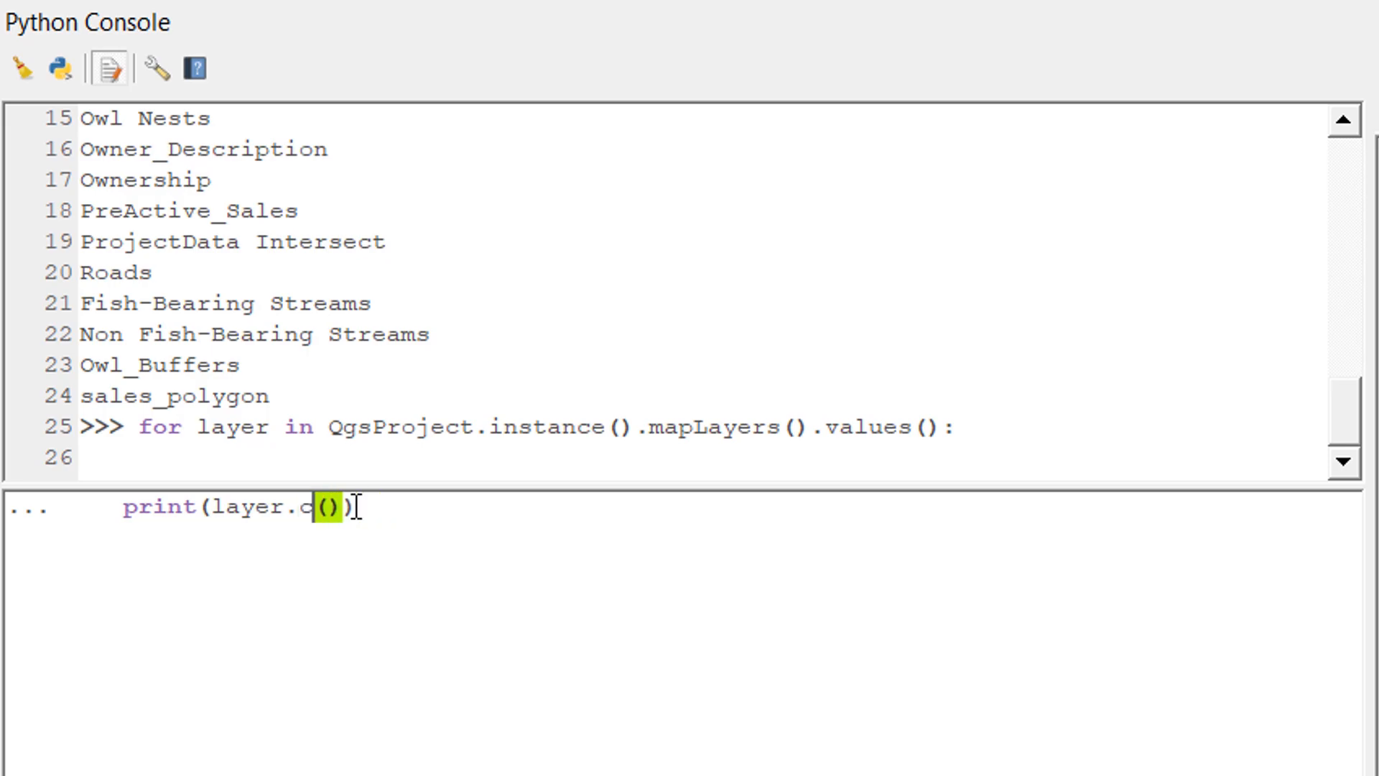
type("rs")
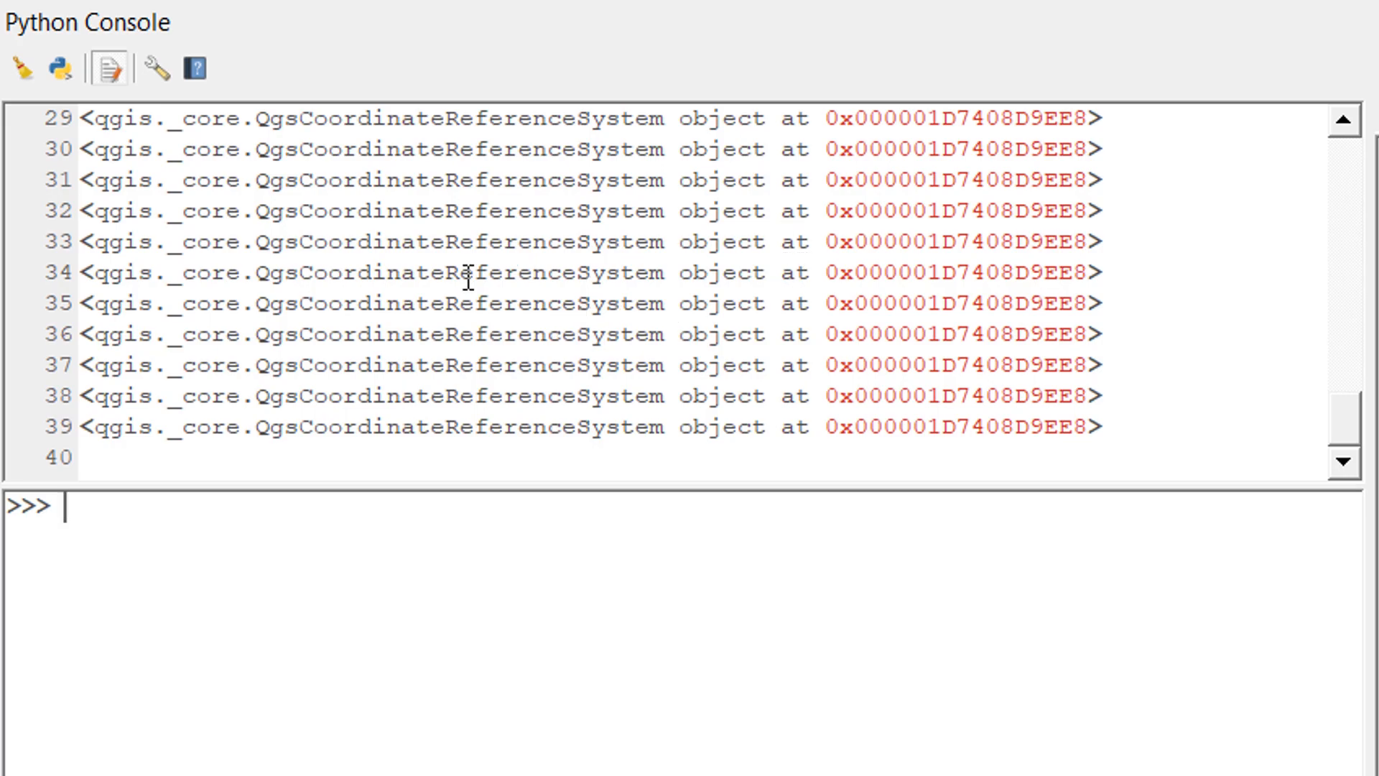
mouse_move(616, 328)
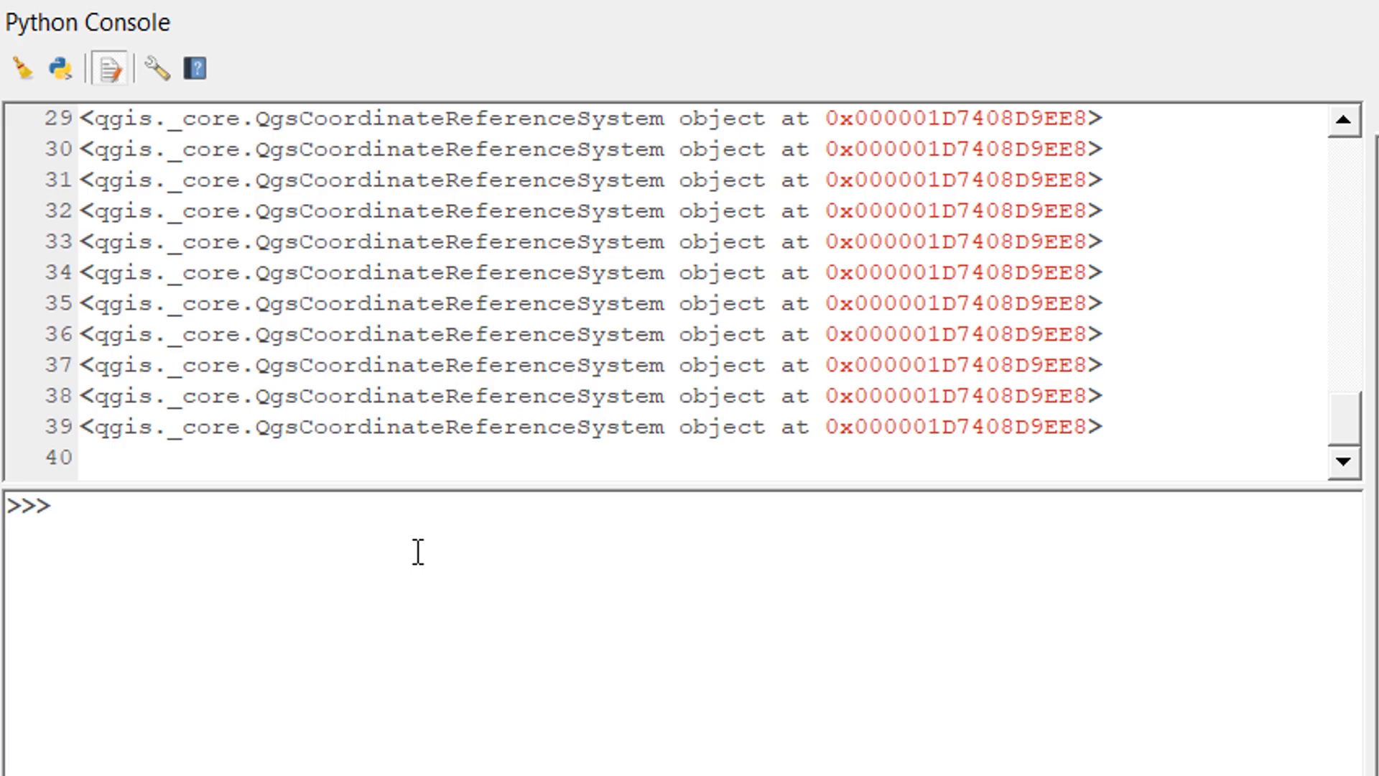
Step: Rerun the loop with print(layer.crs().authid()), printing codes like EPSG:26710 and EPSG:4326
type("print(layer.crs())")
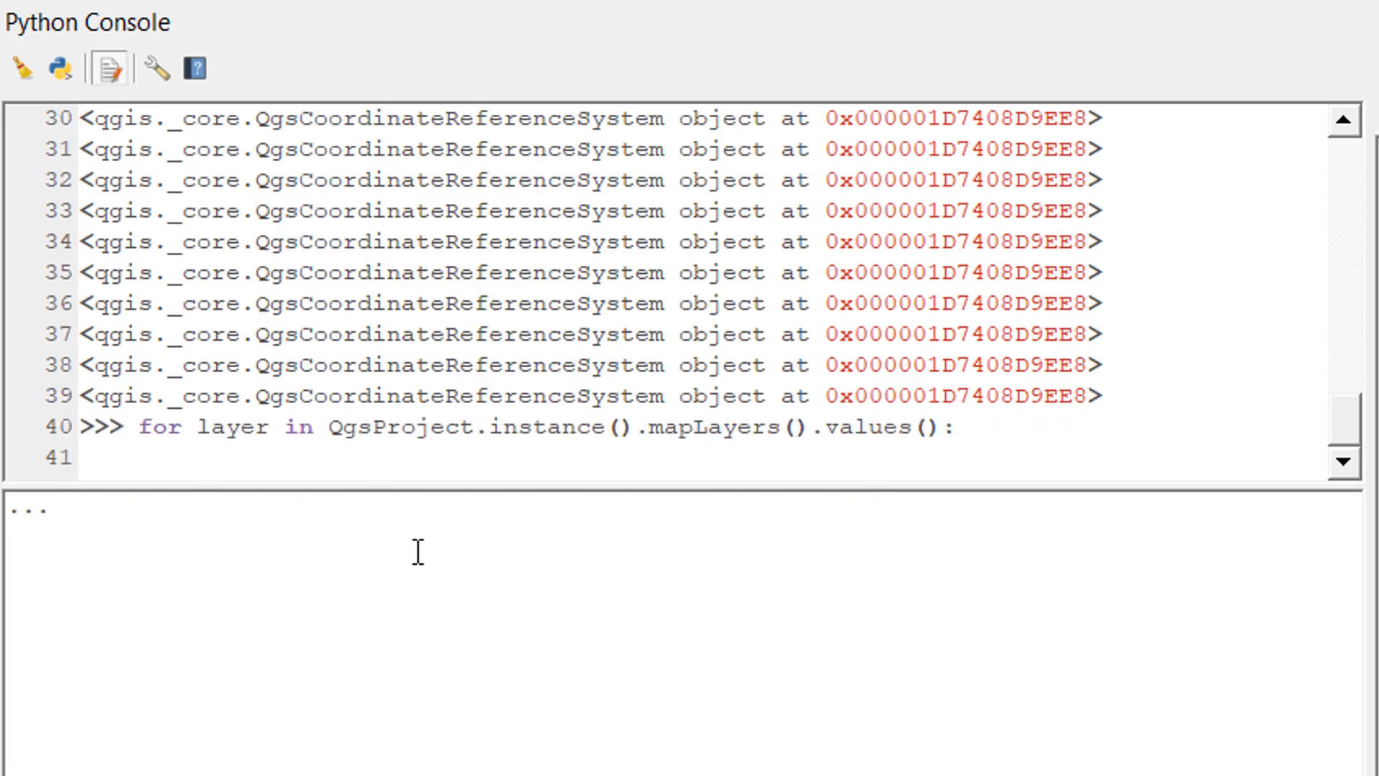
type("print(layer.crs())")
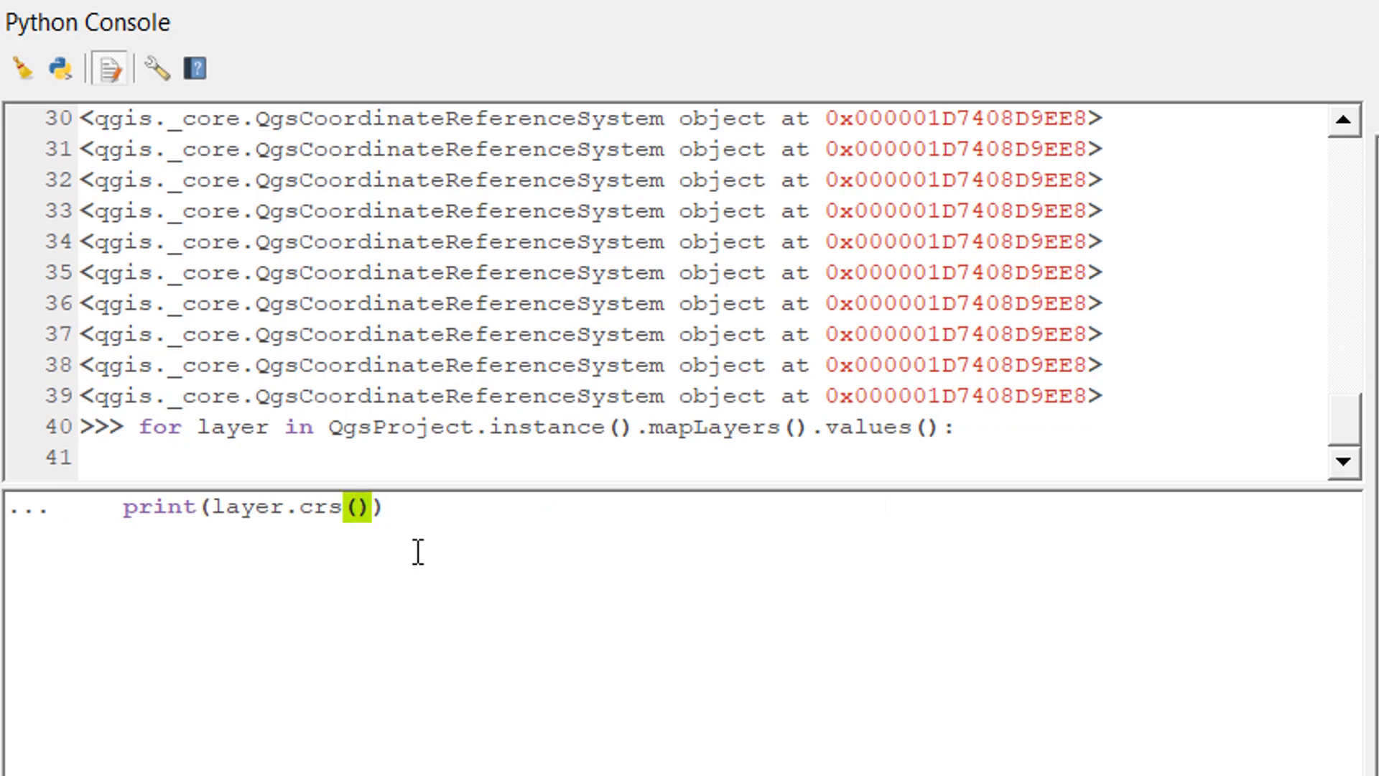
type(".authi")
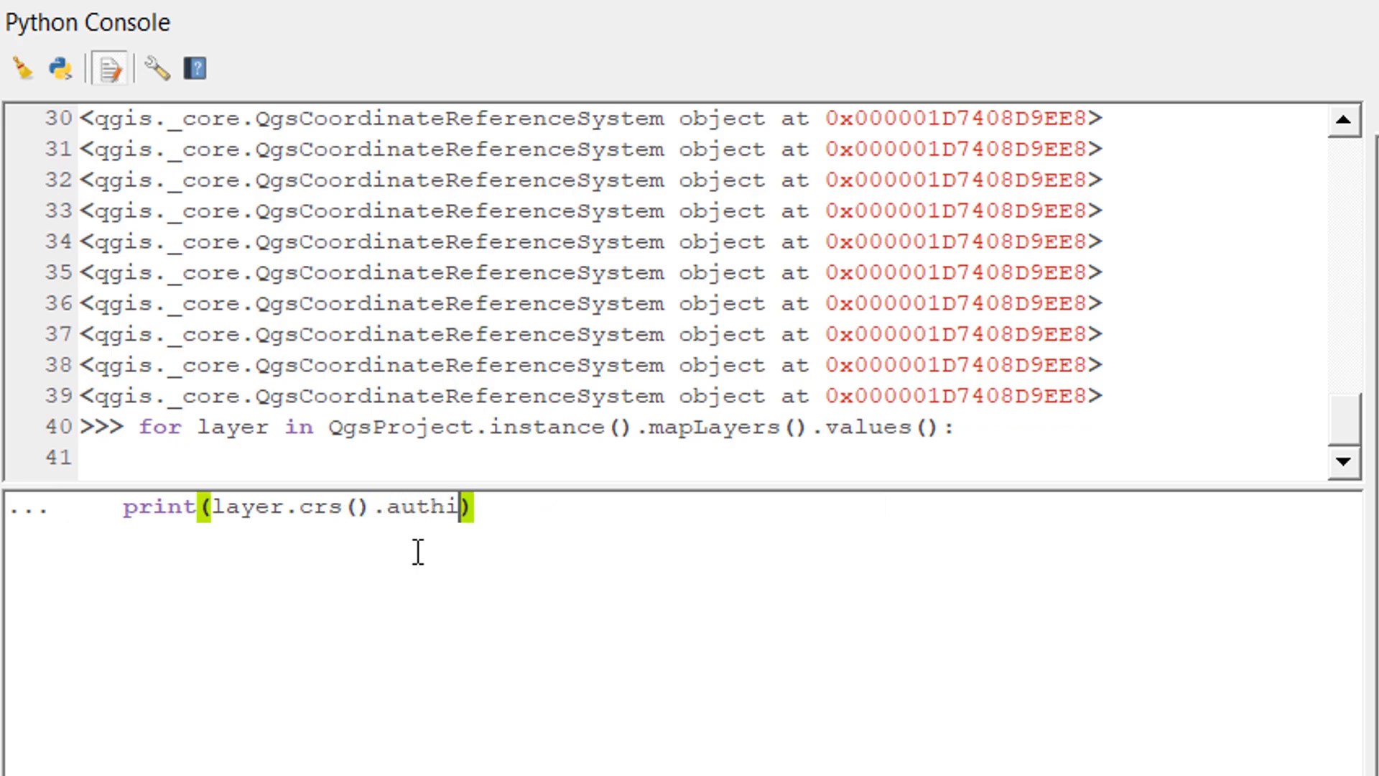
type("d()")
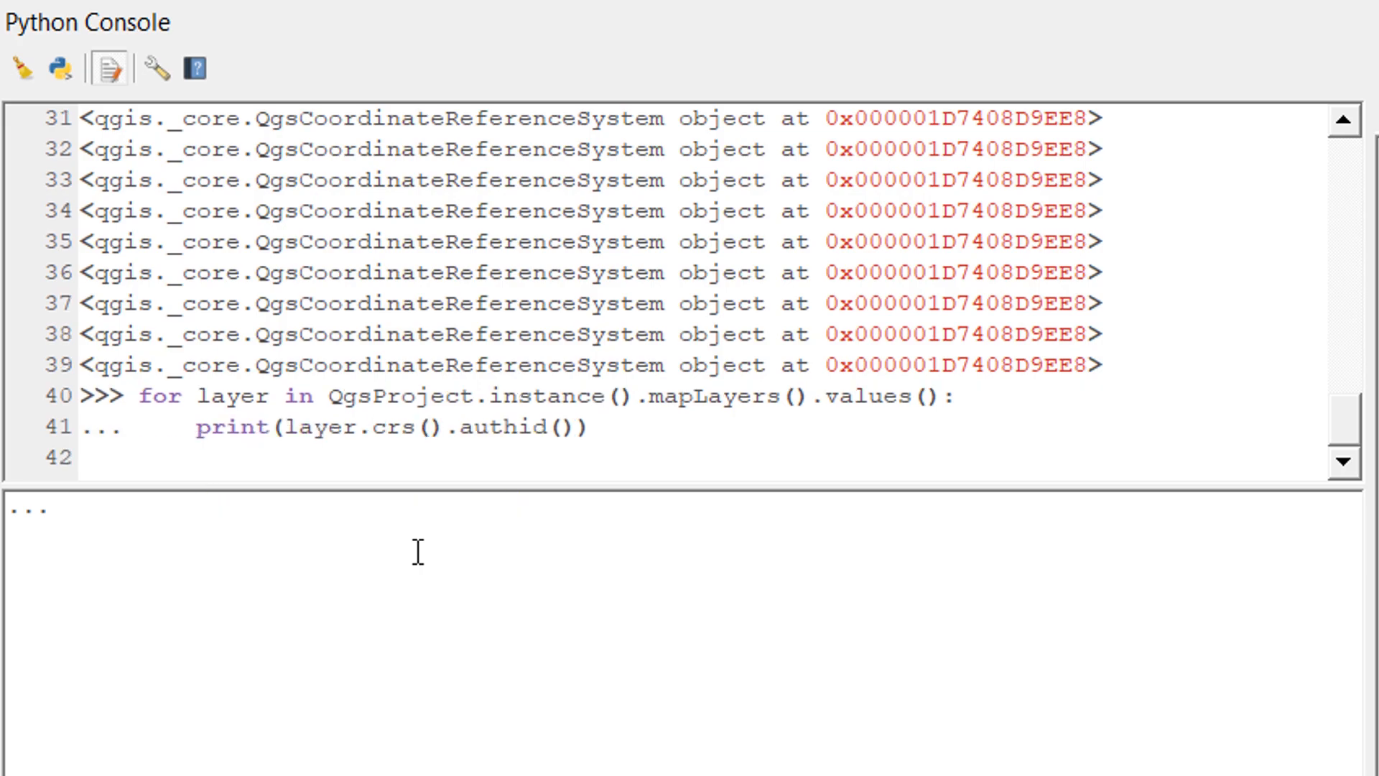
key("Return")
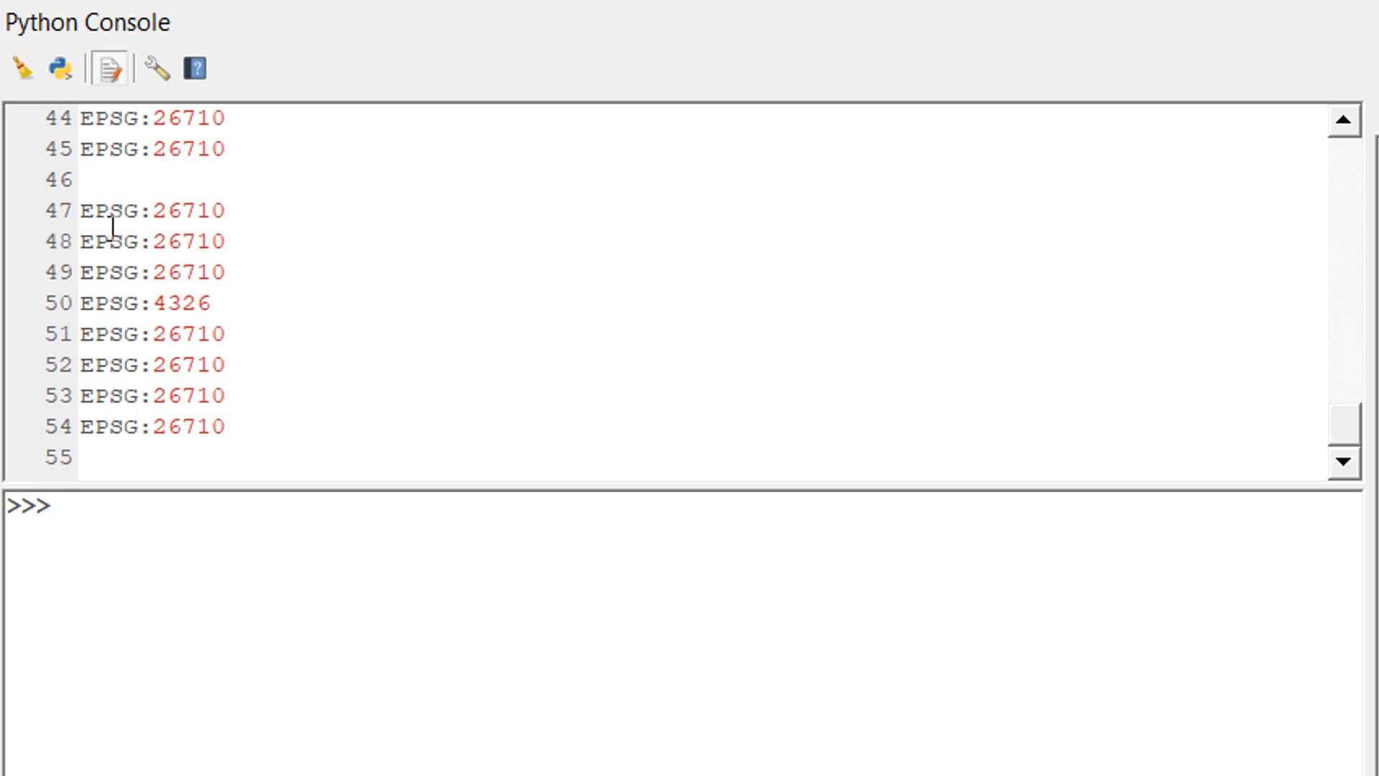
mouse_move(141, 298)
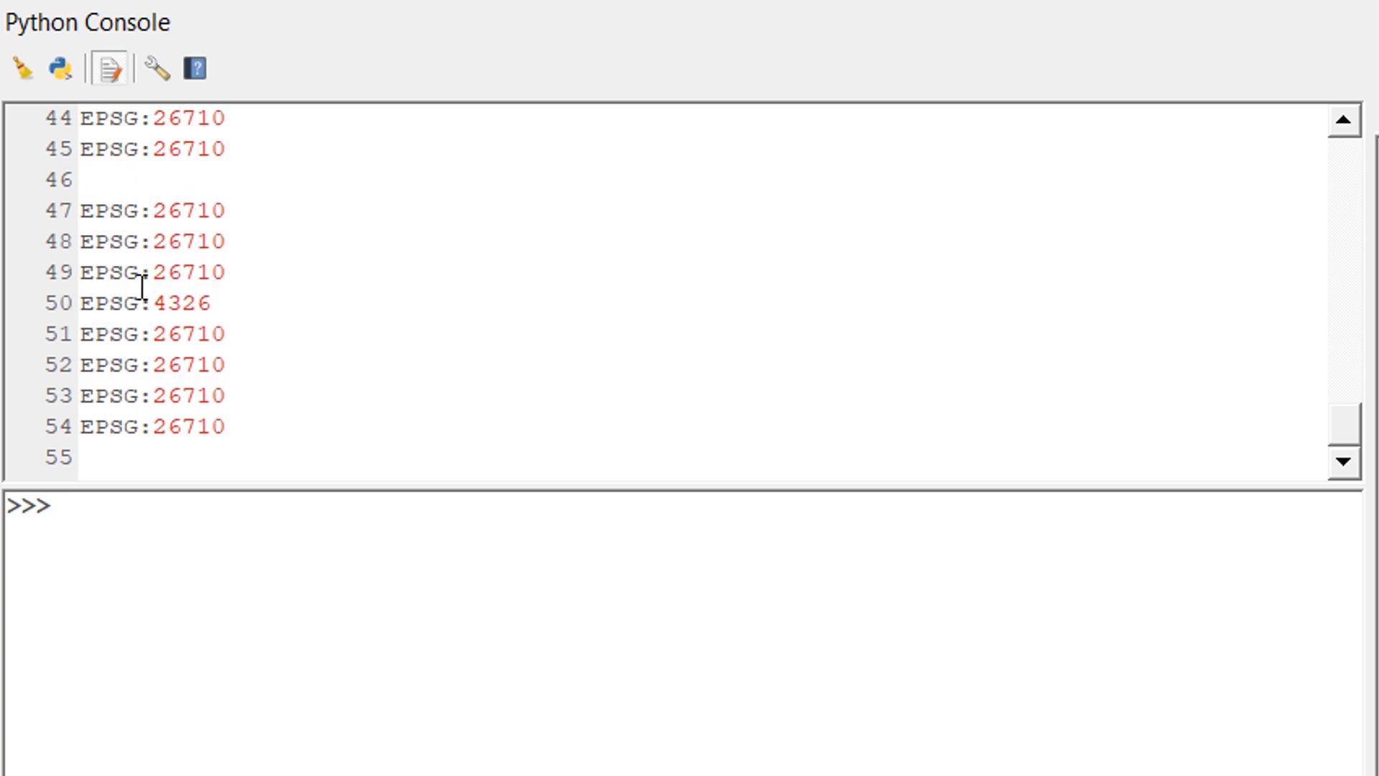
mouse_move(151, 271)
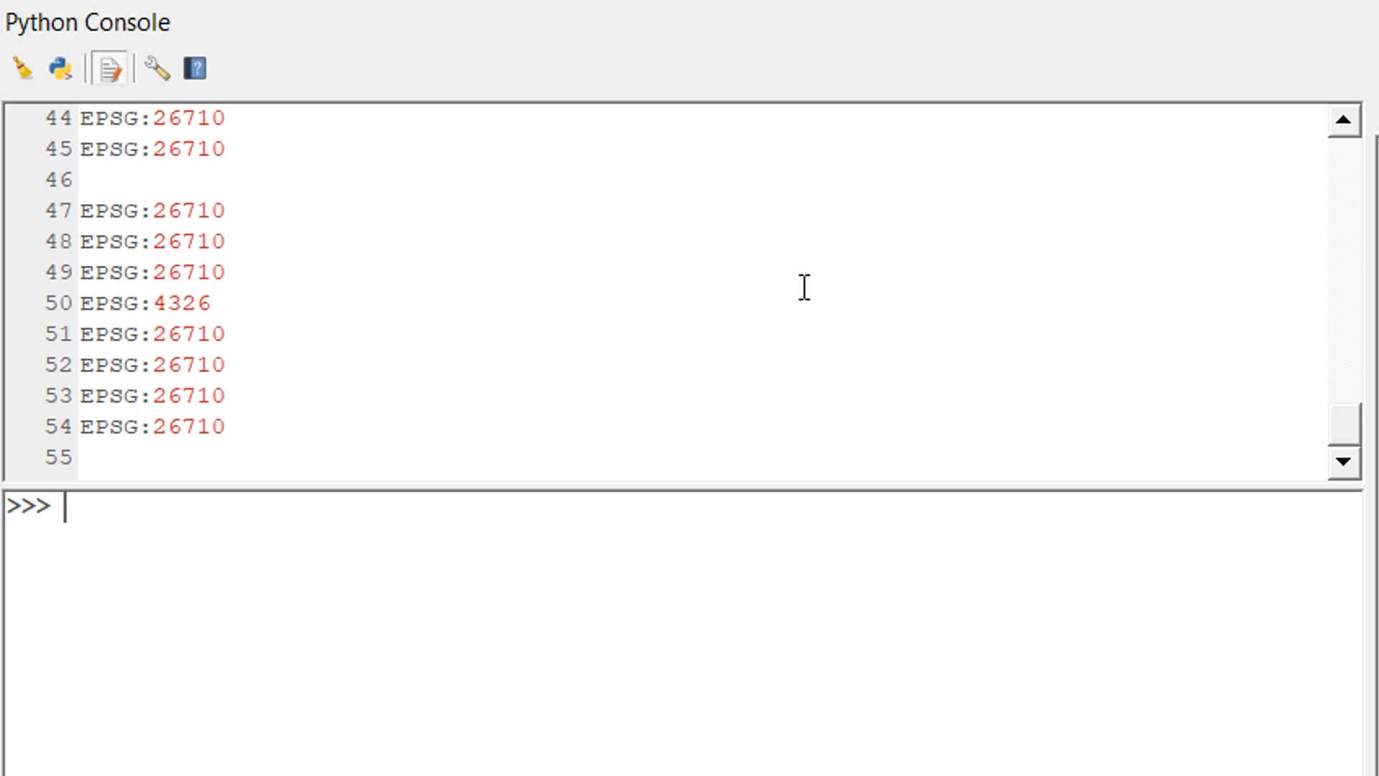
Step: Rerun the loop printing layer.name() + ' ' + layer.crs().authid() for every layer
type("for layer in QgsProject.instance().mapLayers().values():")
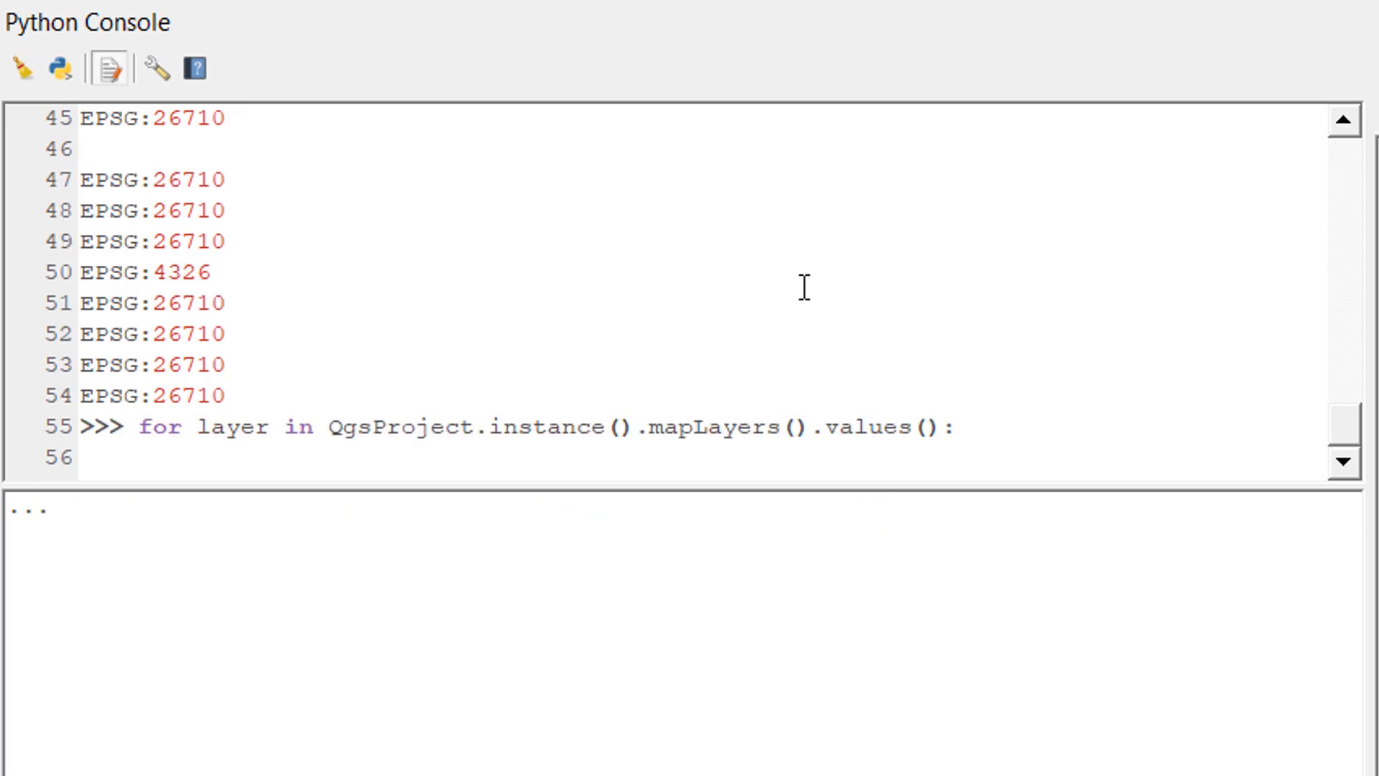
type("print(layer.crs().authid()")
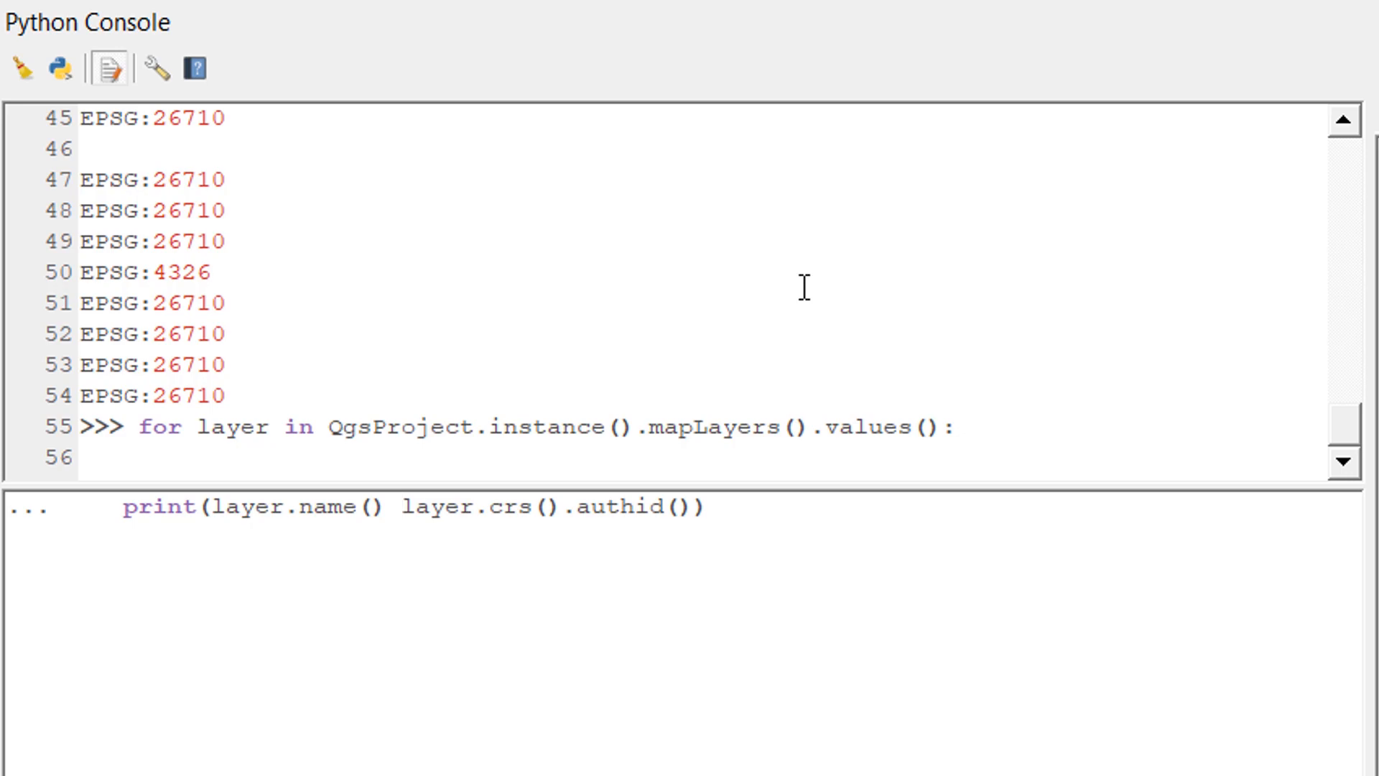
type("+")
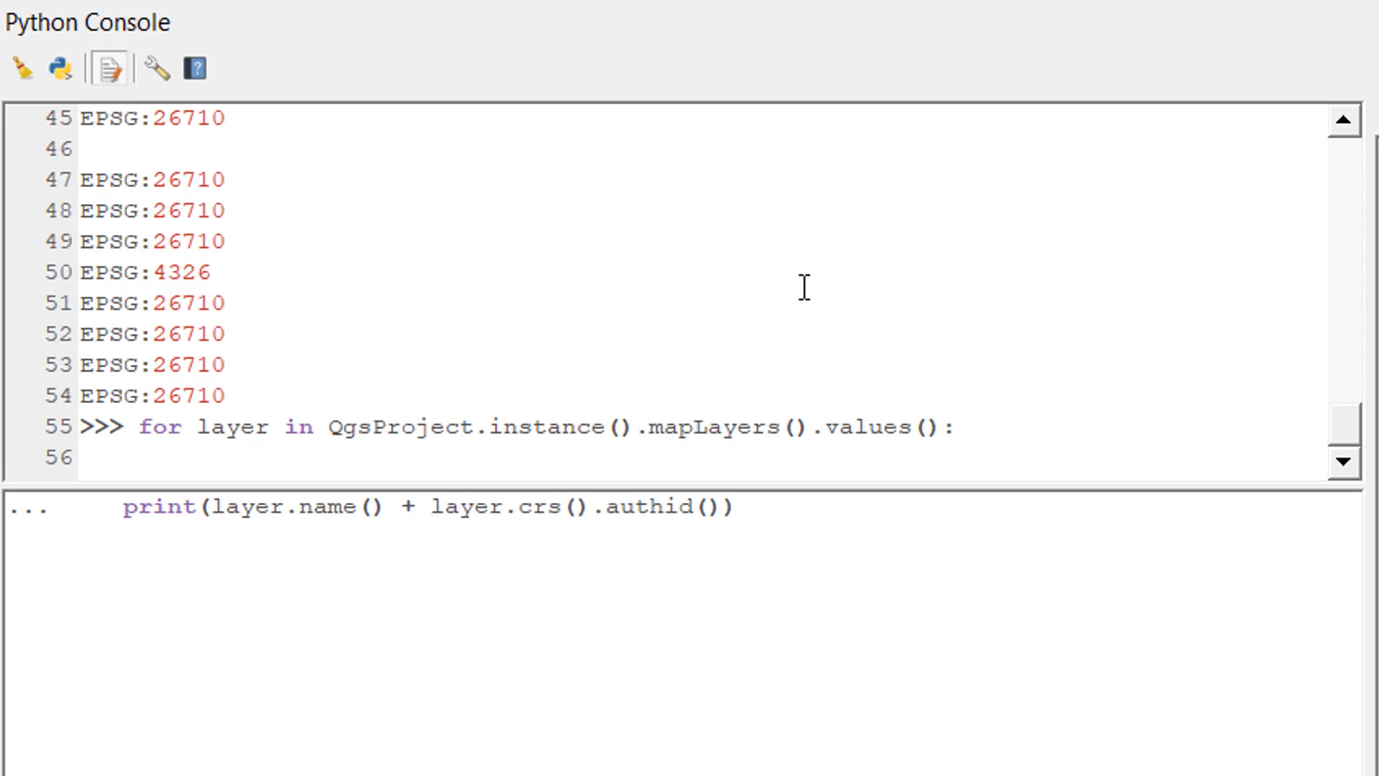
type("' '")
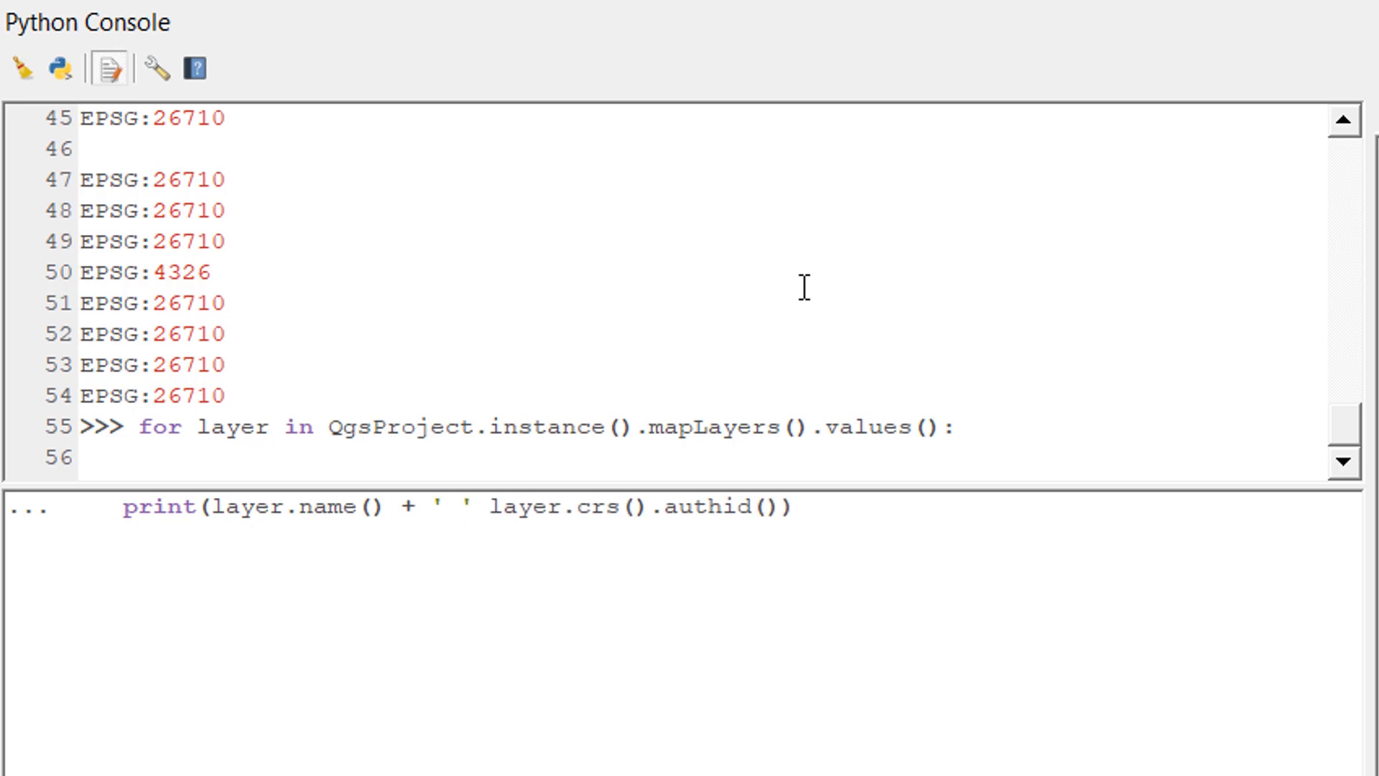
type("+")
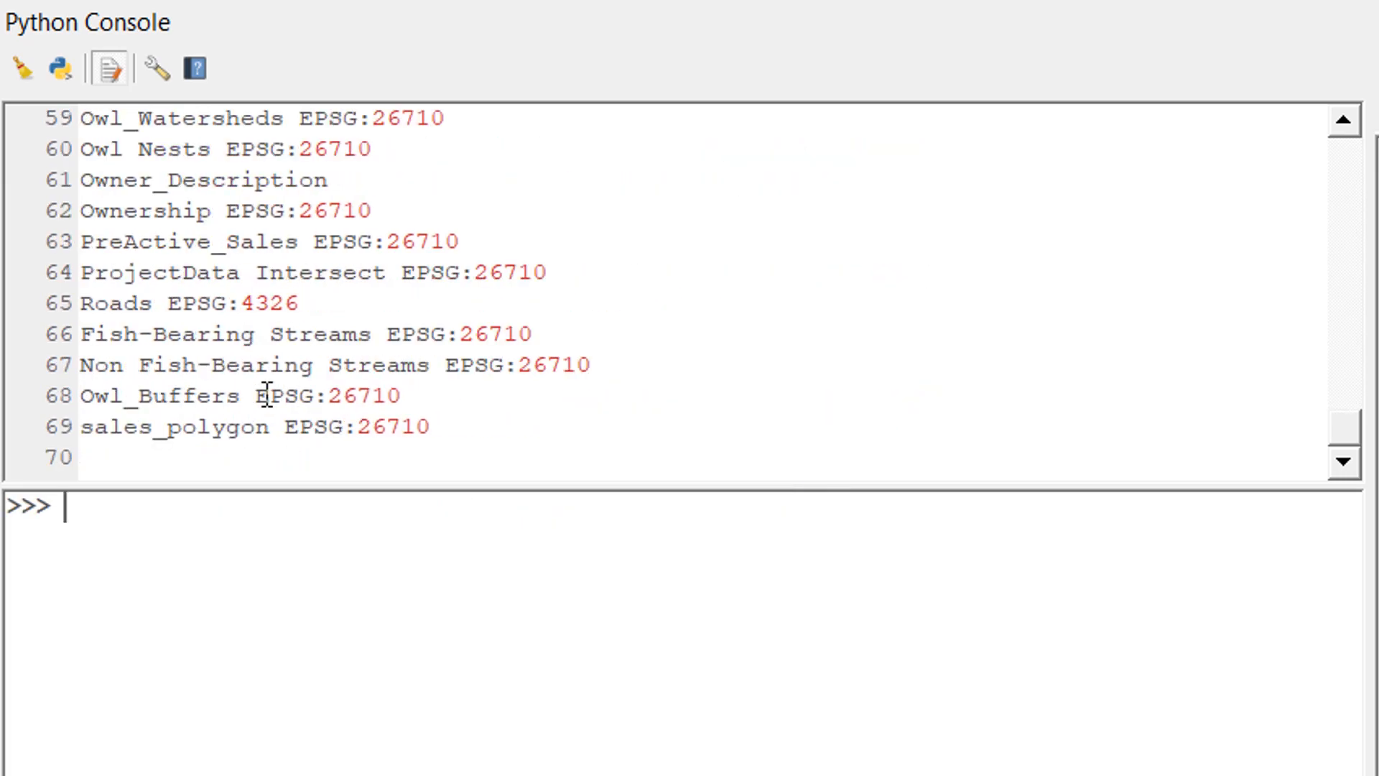
scroll("up", 3)
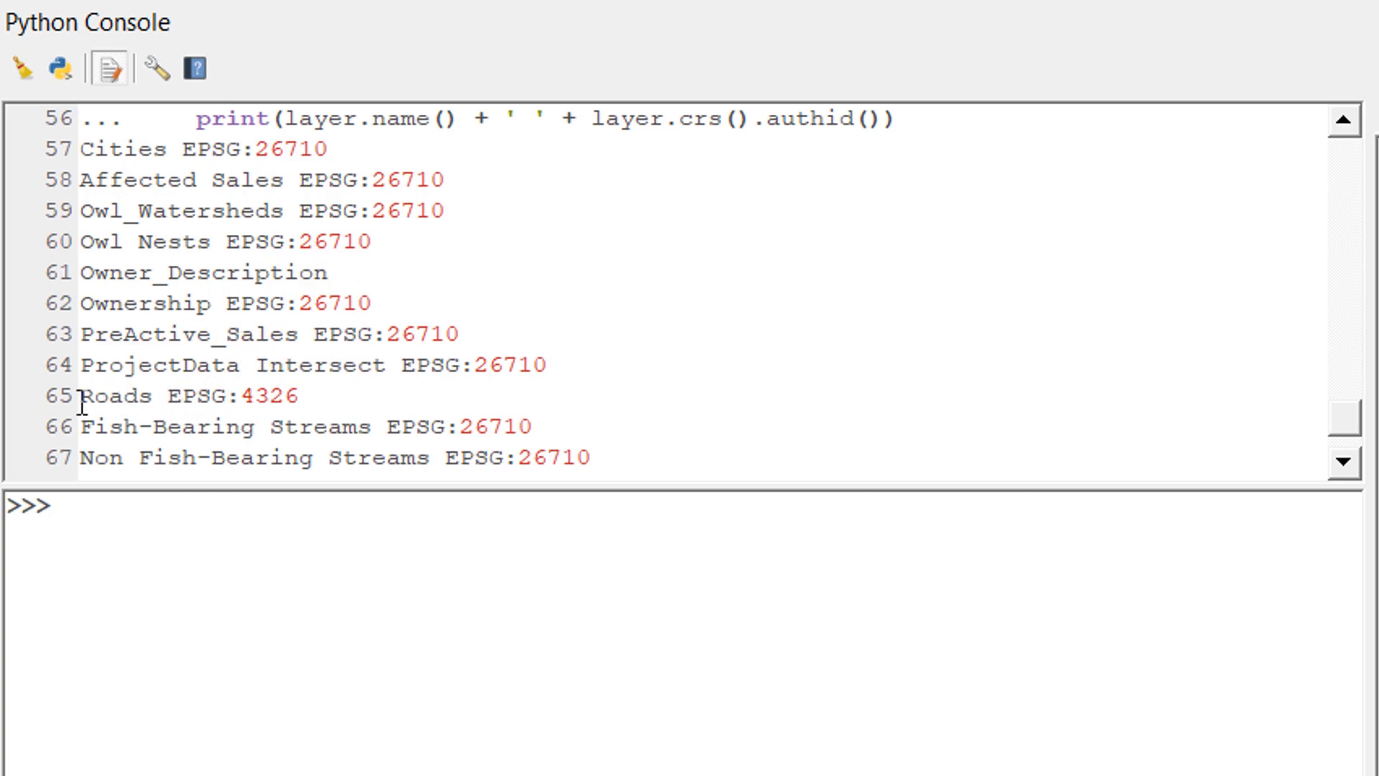
mouse_move(248, 396)
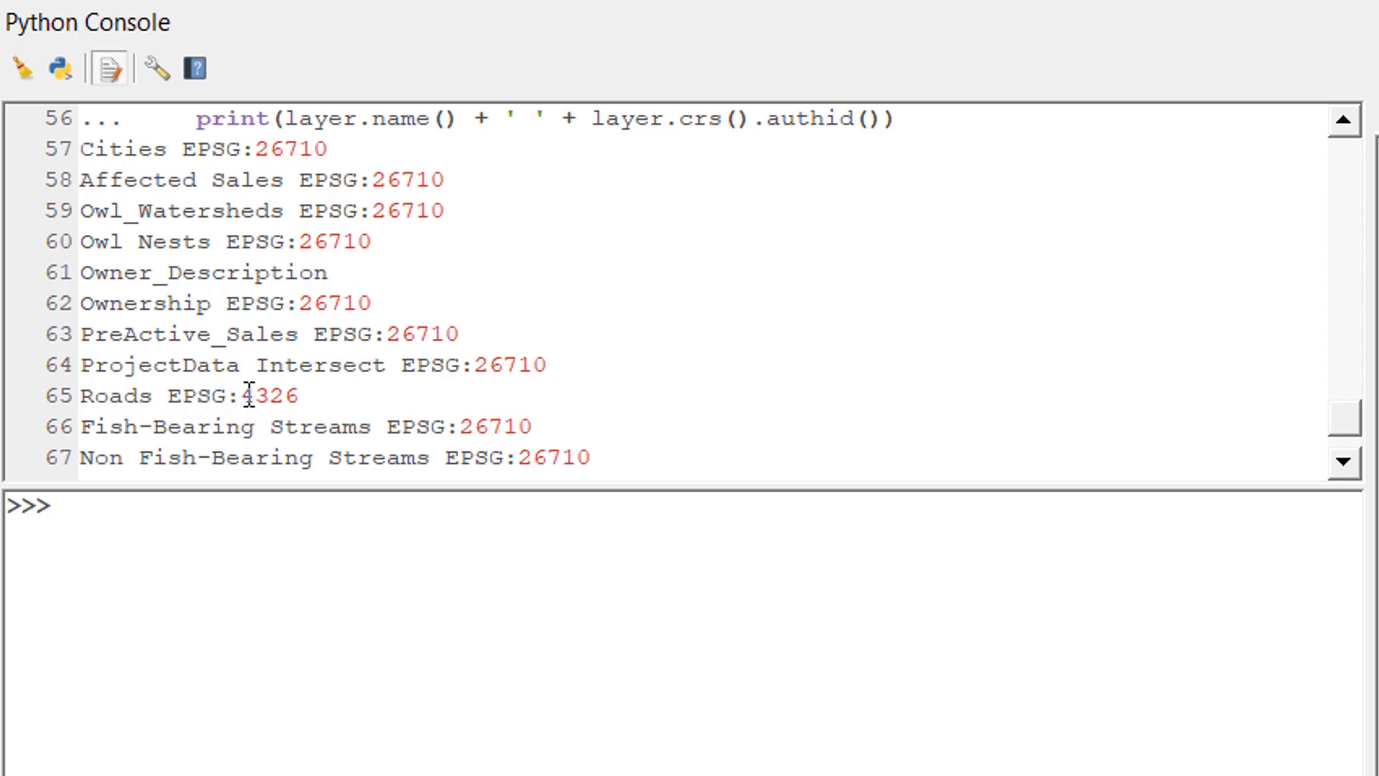
left_click(301, 396)
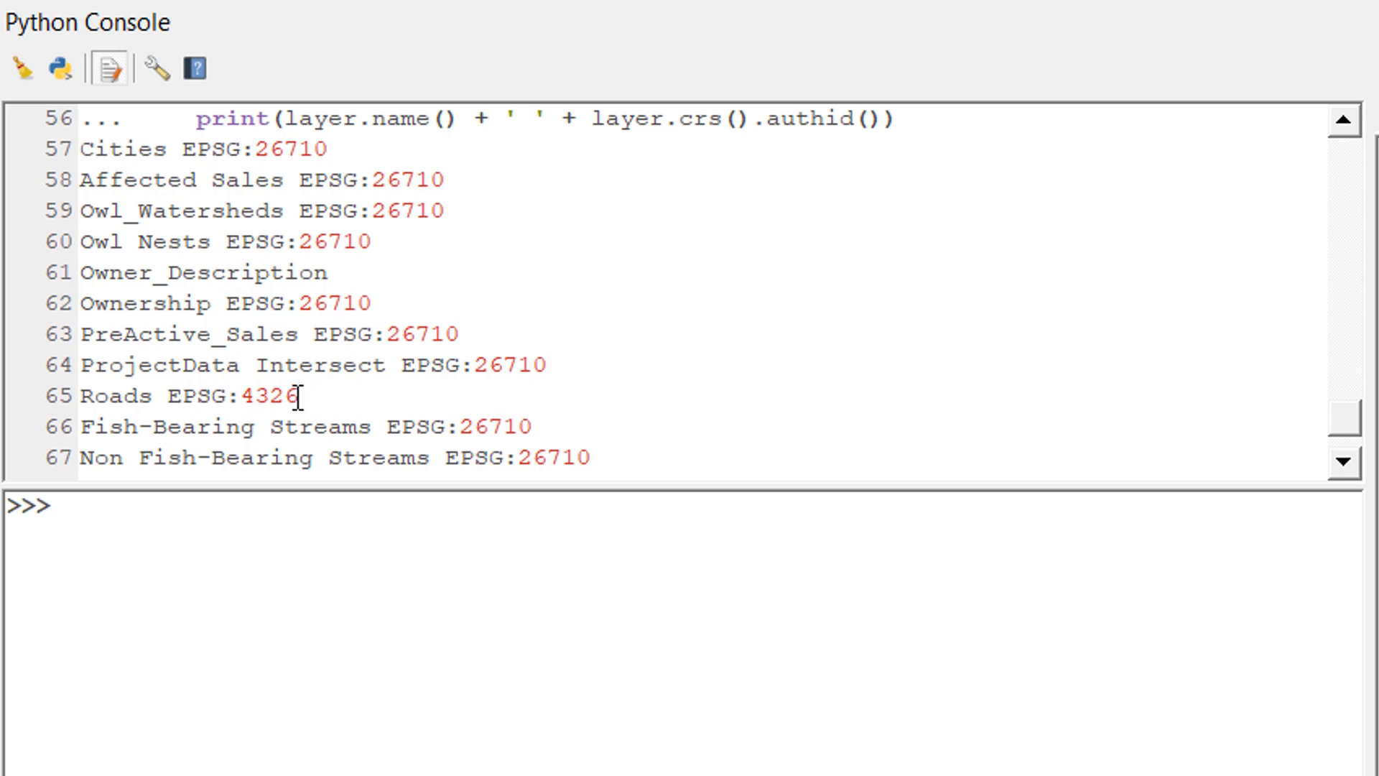
mouse_move(476, 541)
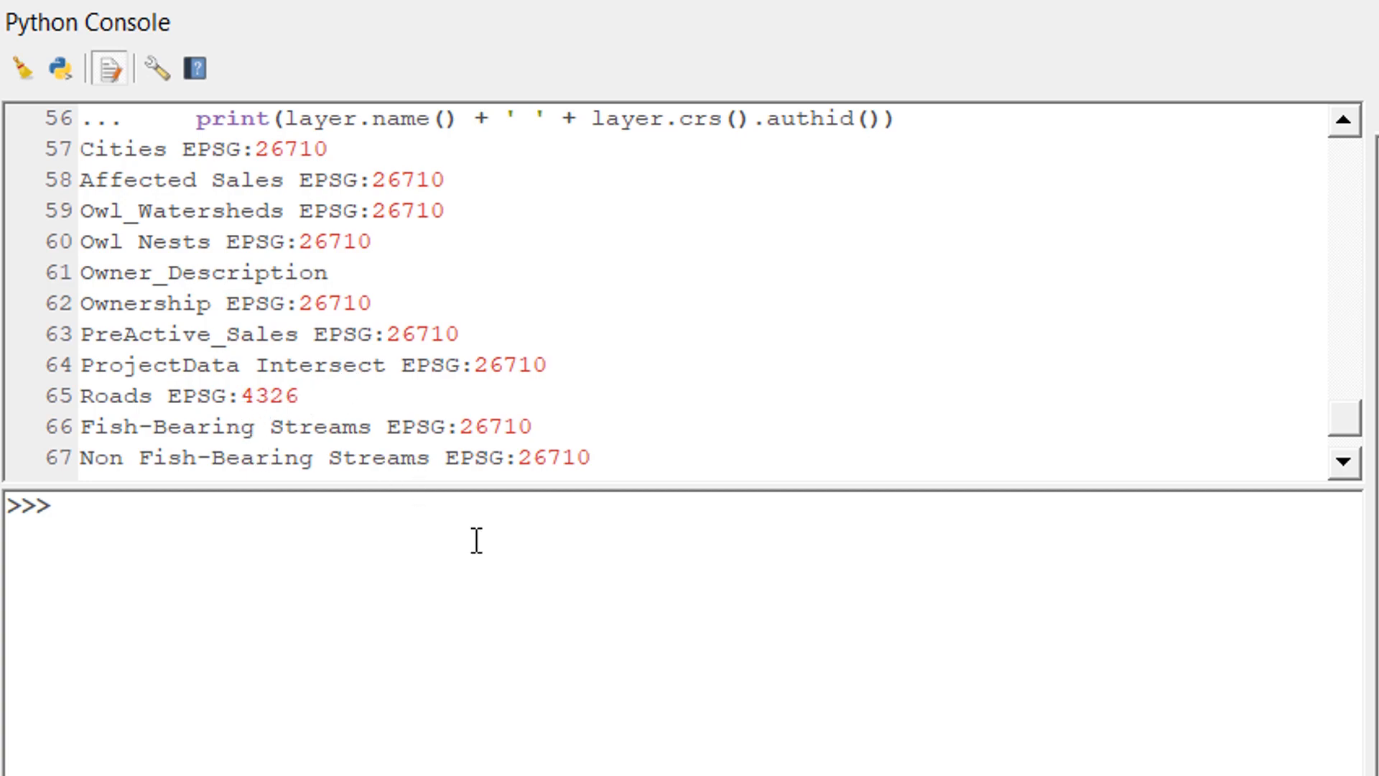
mouse_move(483, 547)
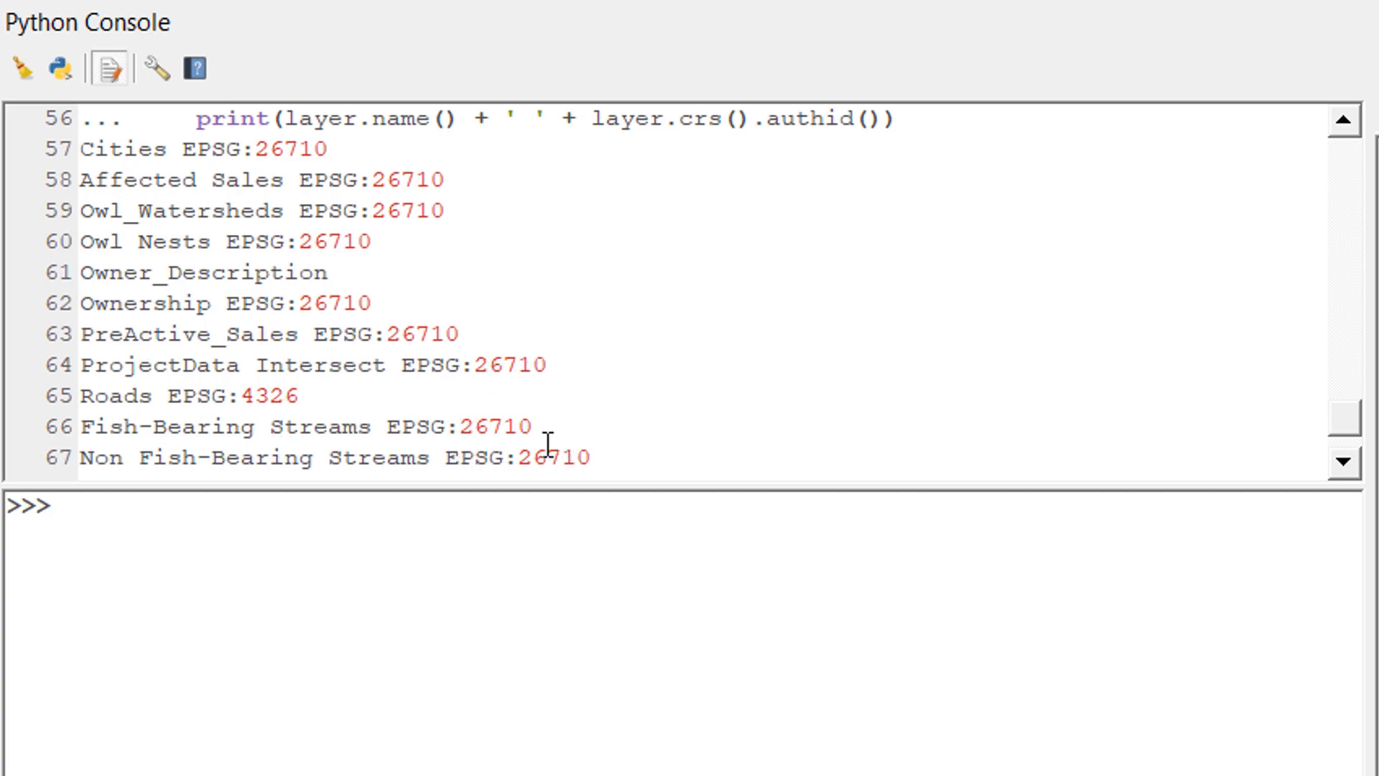
mouse_move(72, 185)
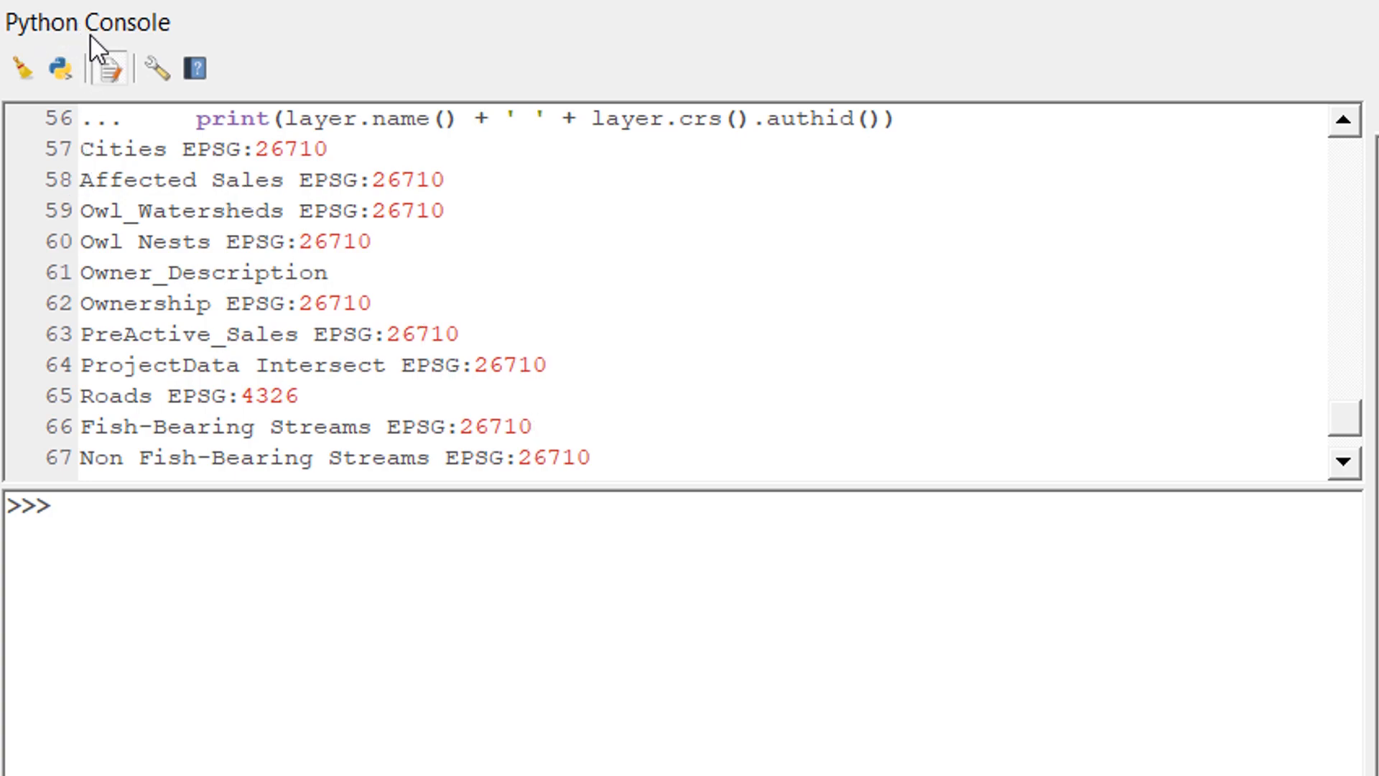
mouse_move(111, 70)
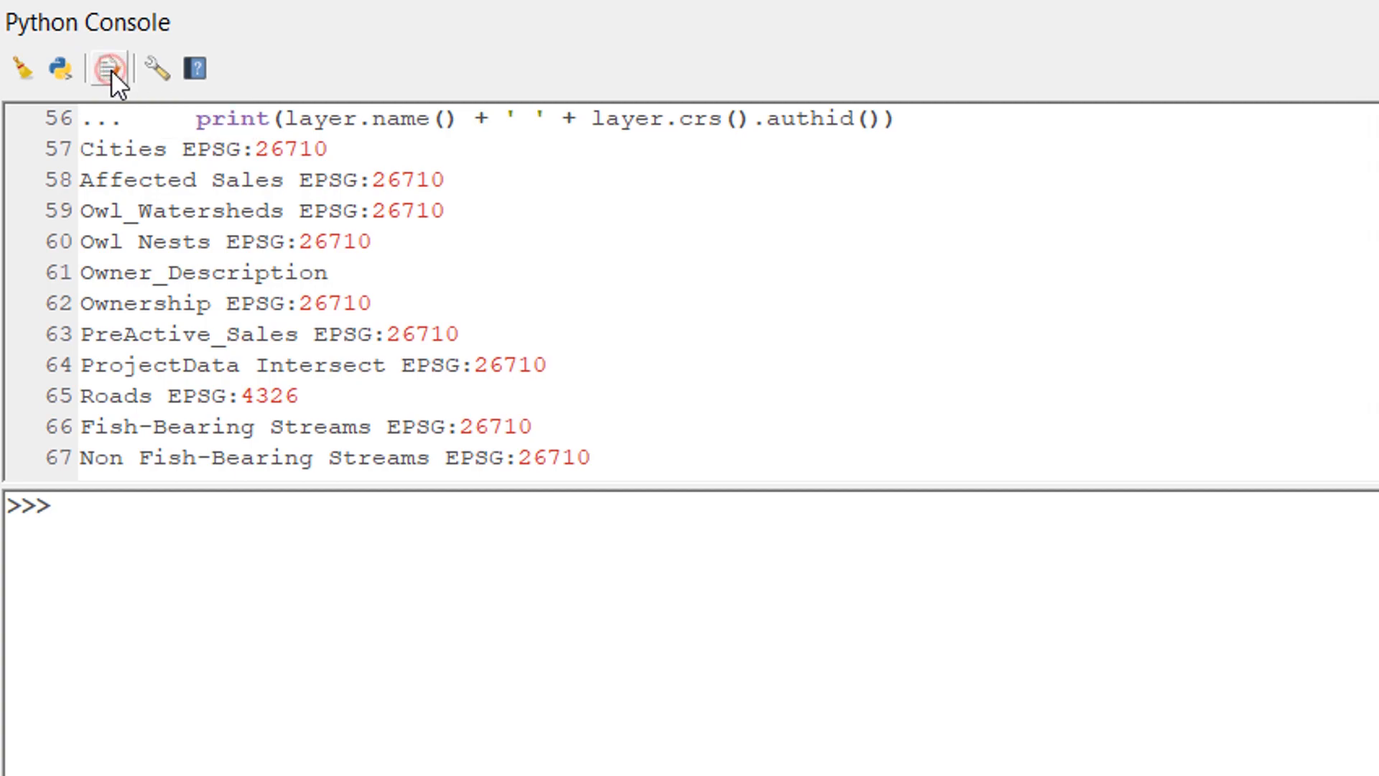
Step: Save the loop from the script editor as getAllLayersCRSpy.py
left_click(105, 69)
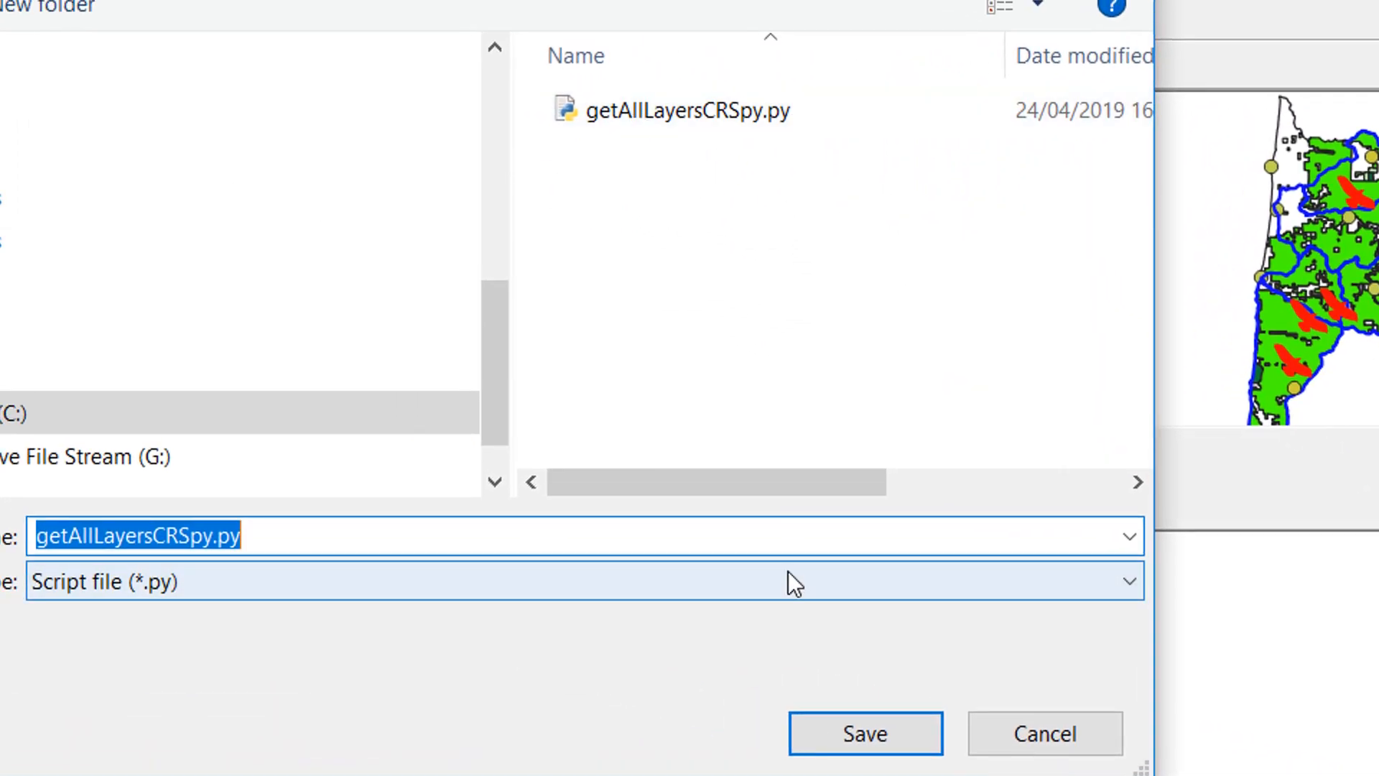
left_click(865, 733)
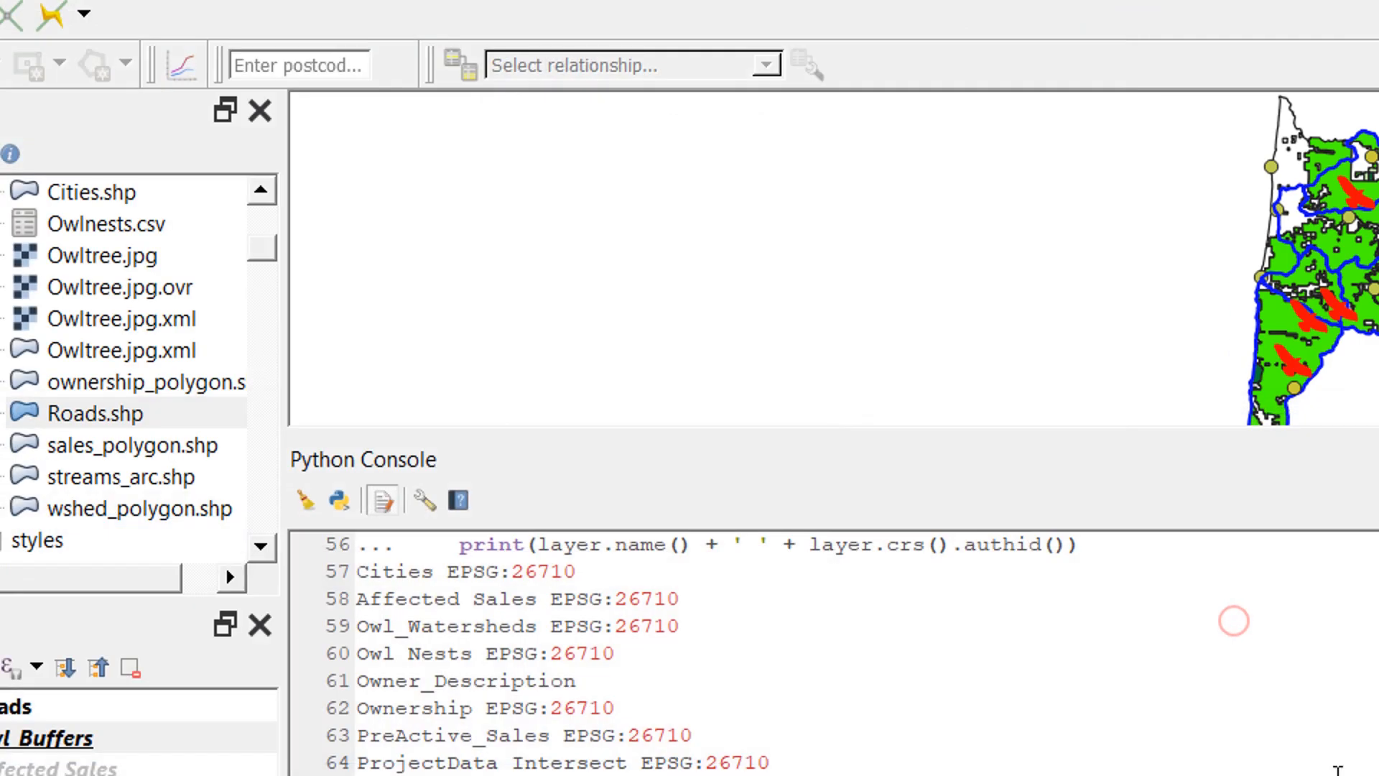
Step: Leave Sales_Analysis and open the recent world point-map project, answering the save prompt
left_click(20, 28)
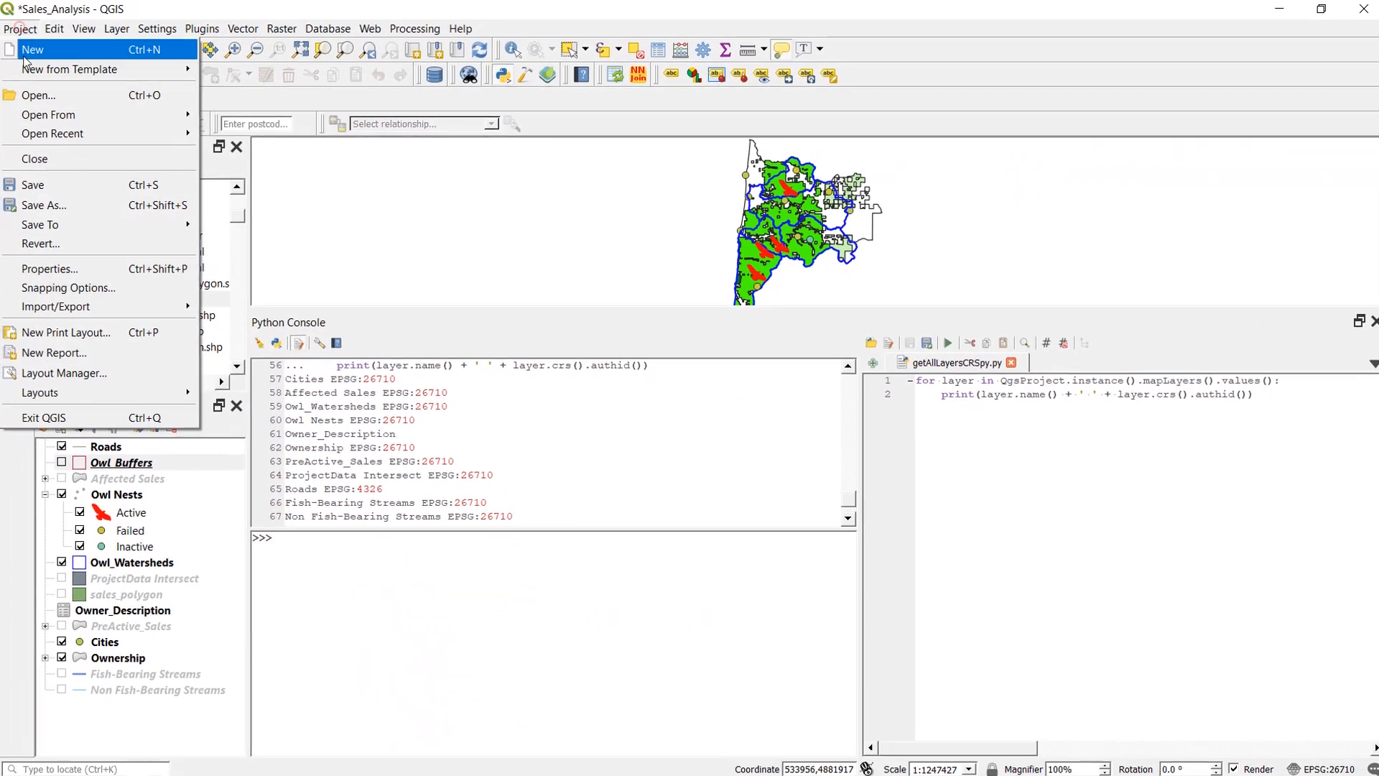
left_click(36, 50)
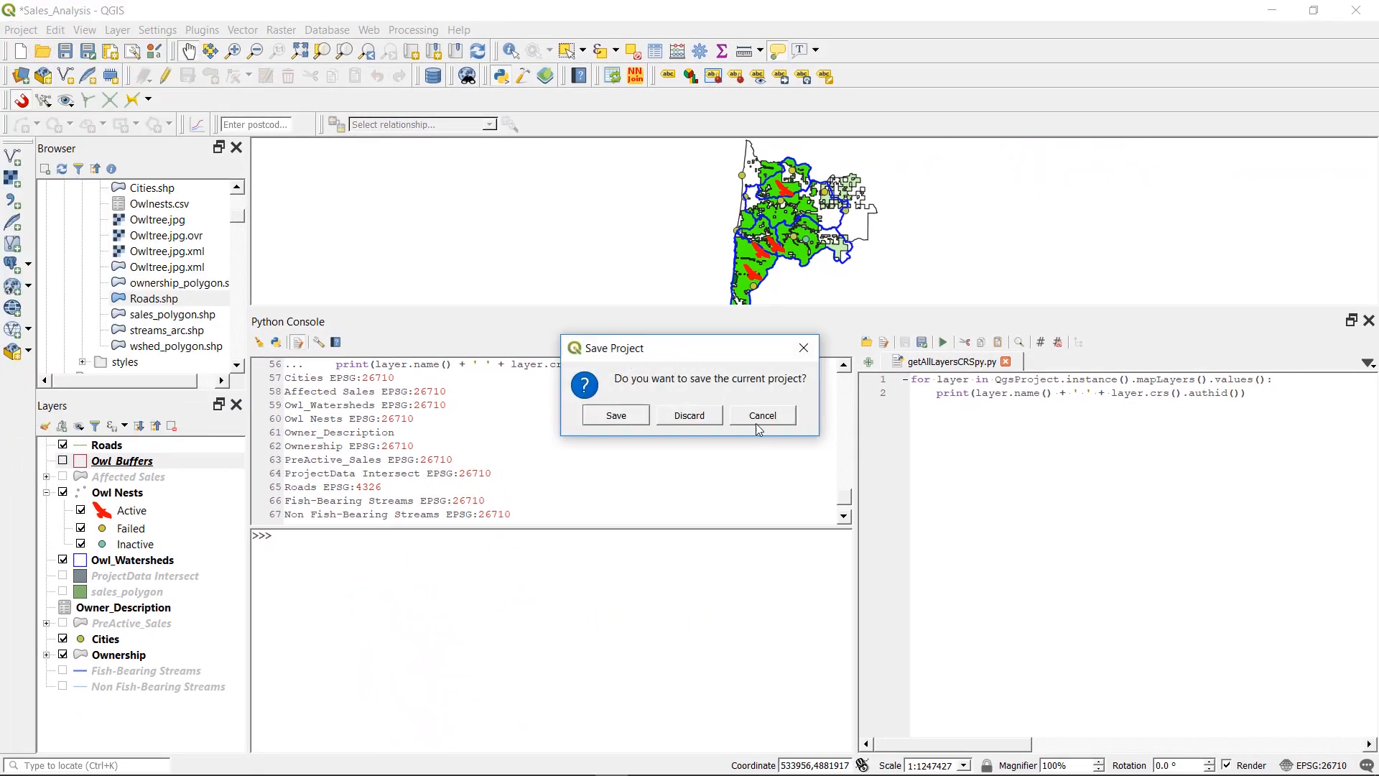
left_click(20, 30)
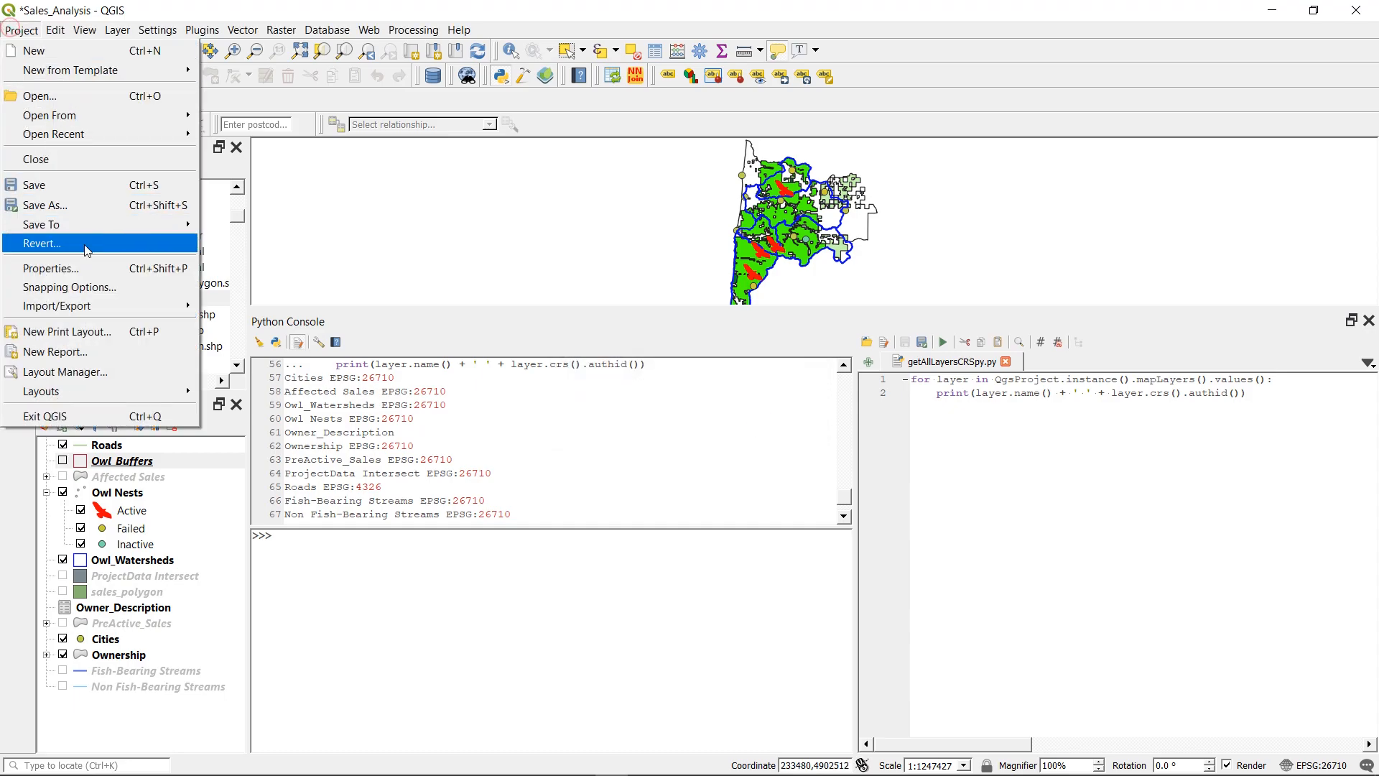
left_click(53, 134)
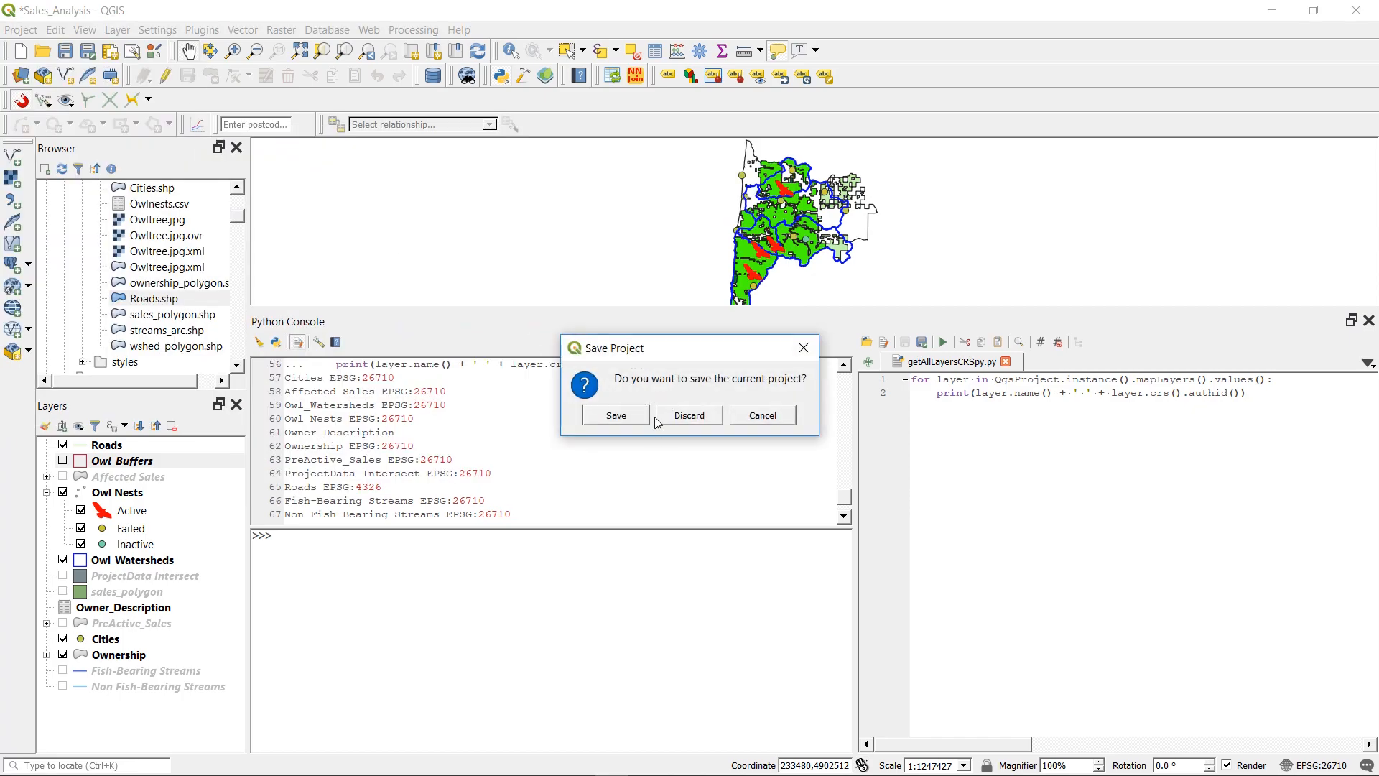
left_click(689, 415)
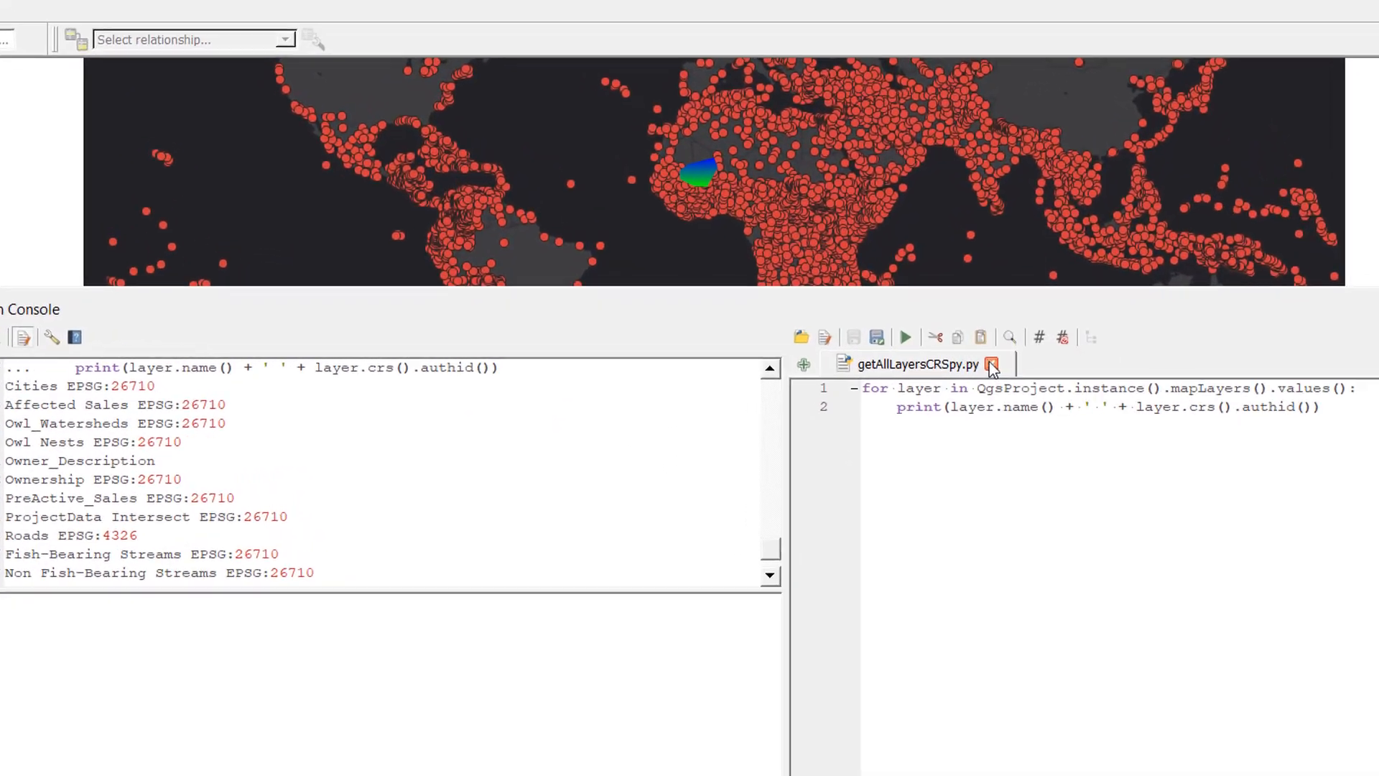
Step: Run getAllLayersCRSpy.py, listing layers such as airports EPSG:4326 and polys EPSG:3857
left_click(904, 337)
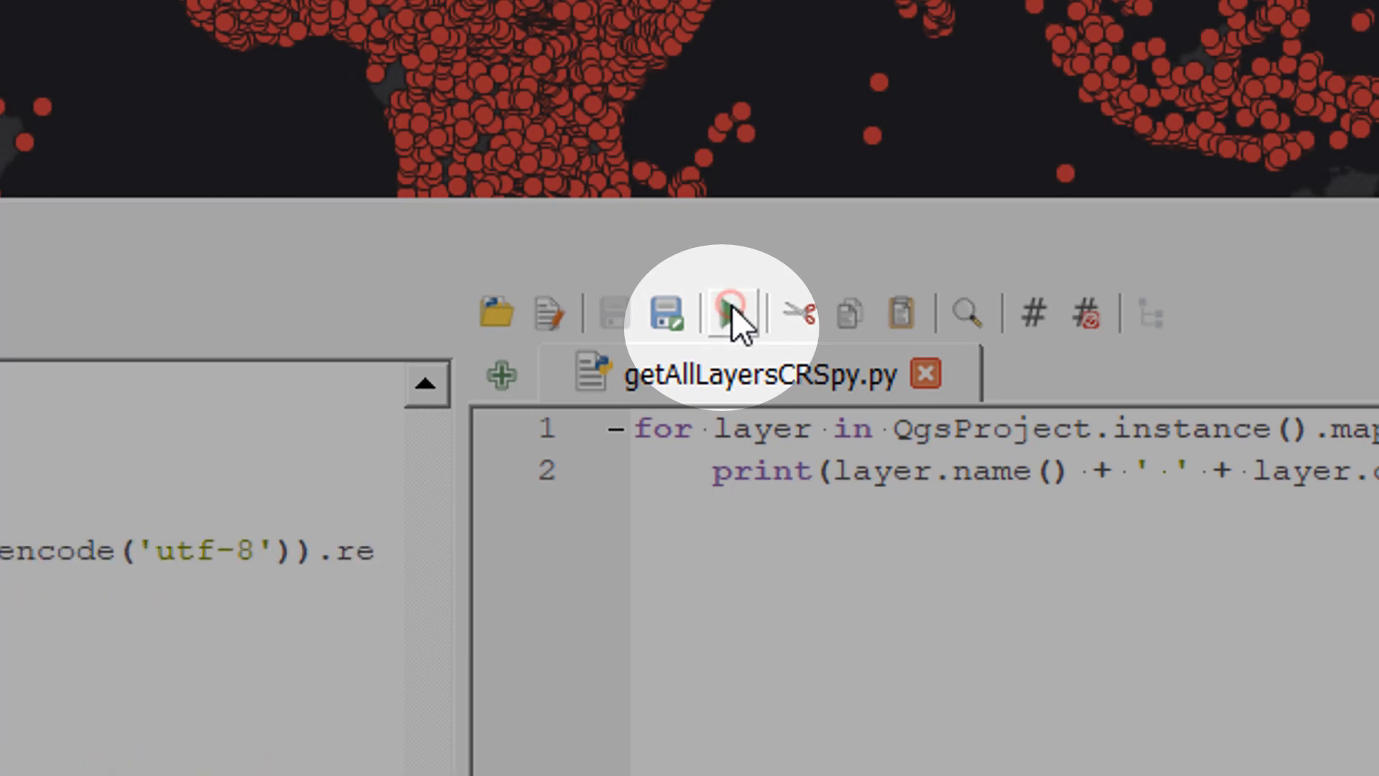
left_click(726, 314)
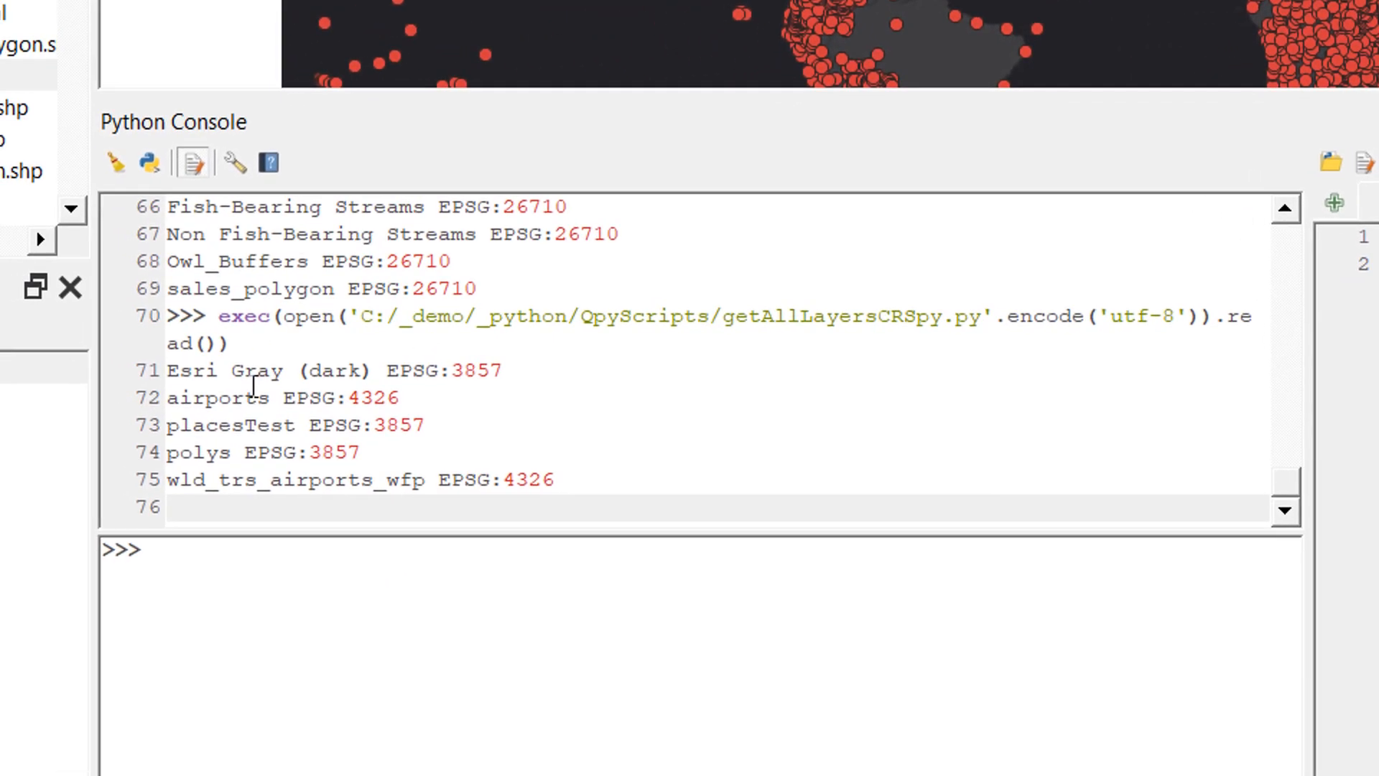
mouse_move(459, 480)
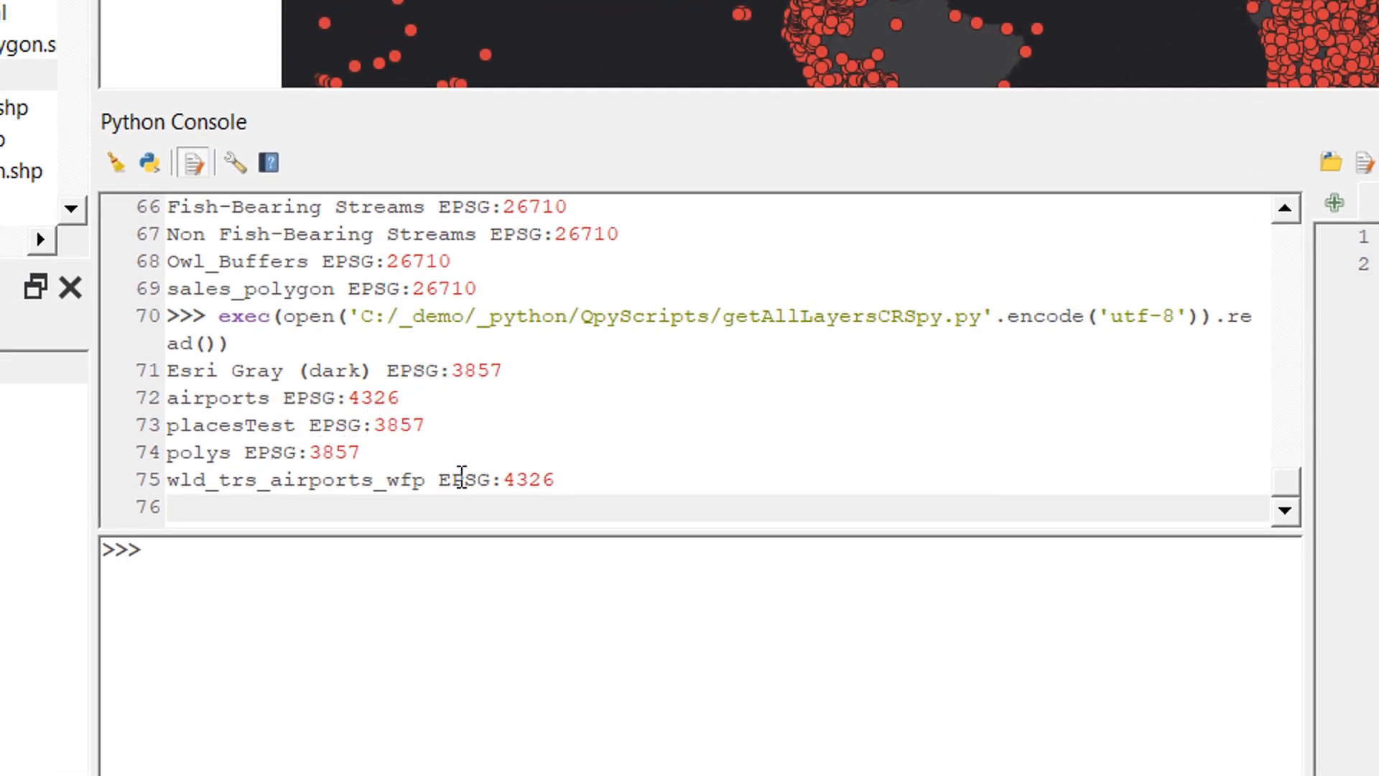